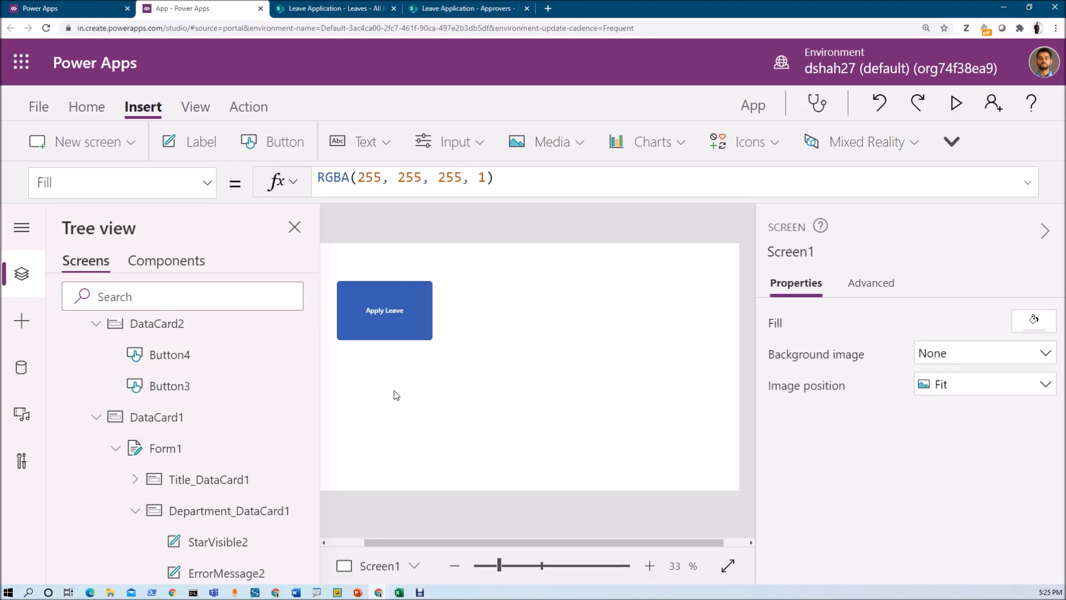
Step: Insert a button beside Apply Leave, matched in size, captioned View My Leave Application
left_click(497, 374)
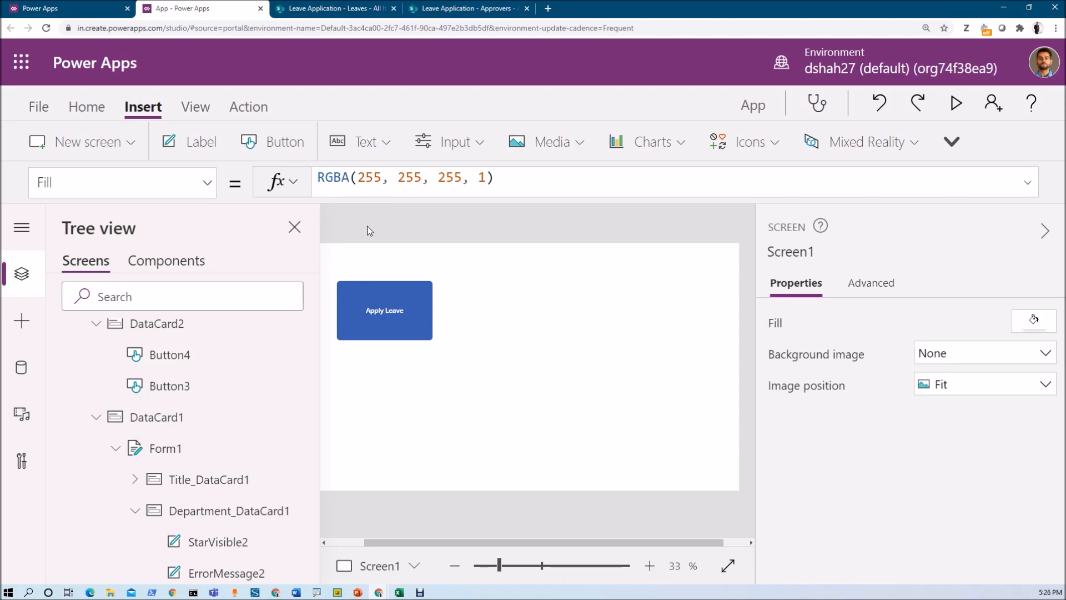
mouse_move(512, 294)
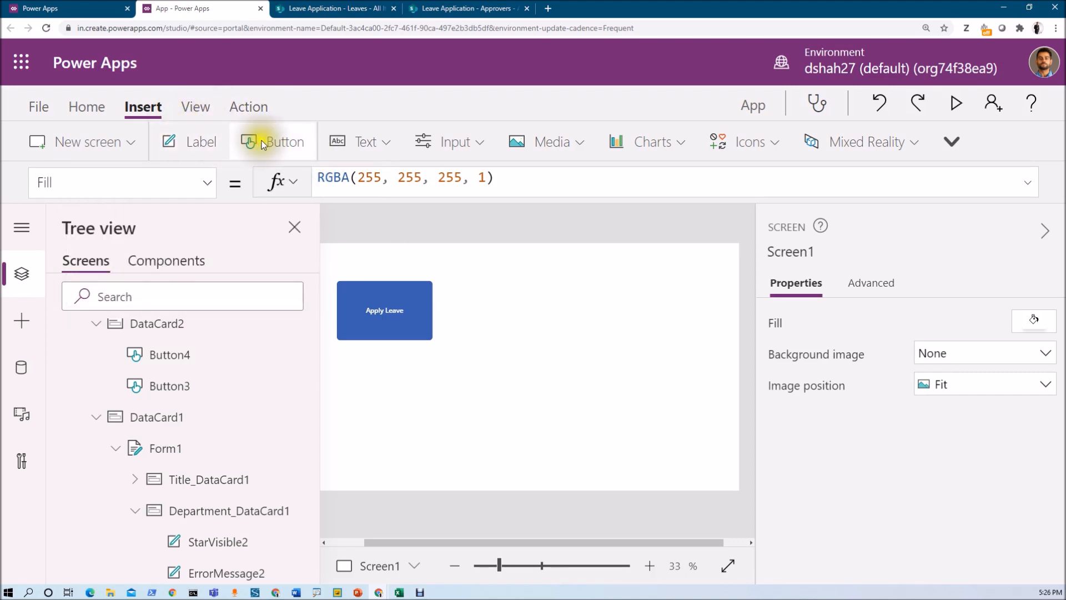
left_click(275, 141)
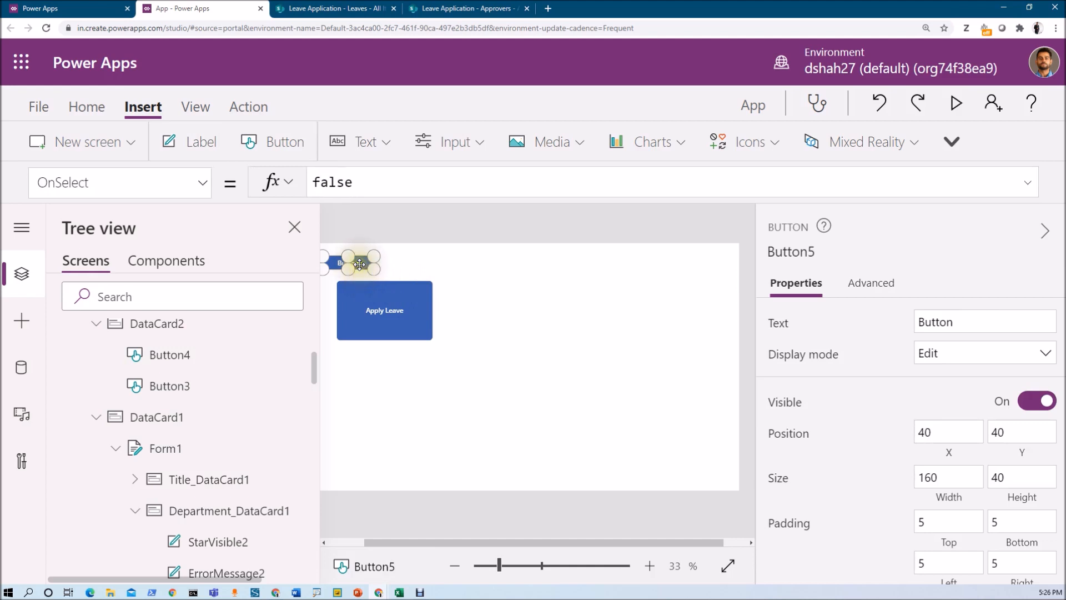
left_click_drag(358, 264, 489, 286)
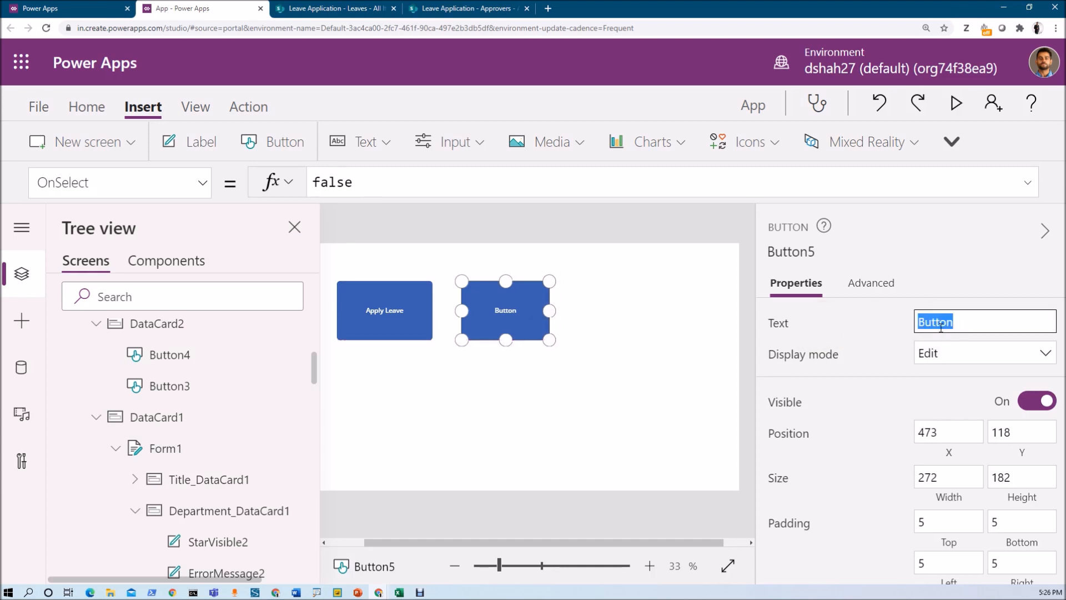
type("View My Leave Application")
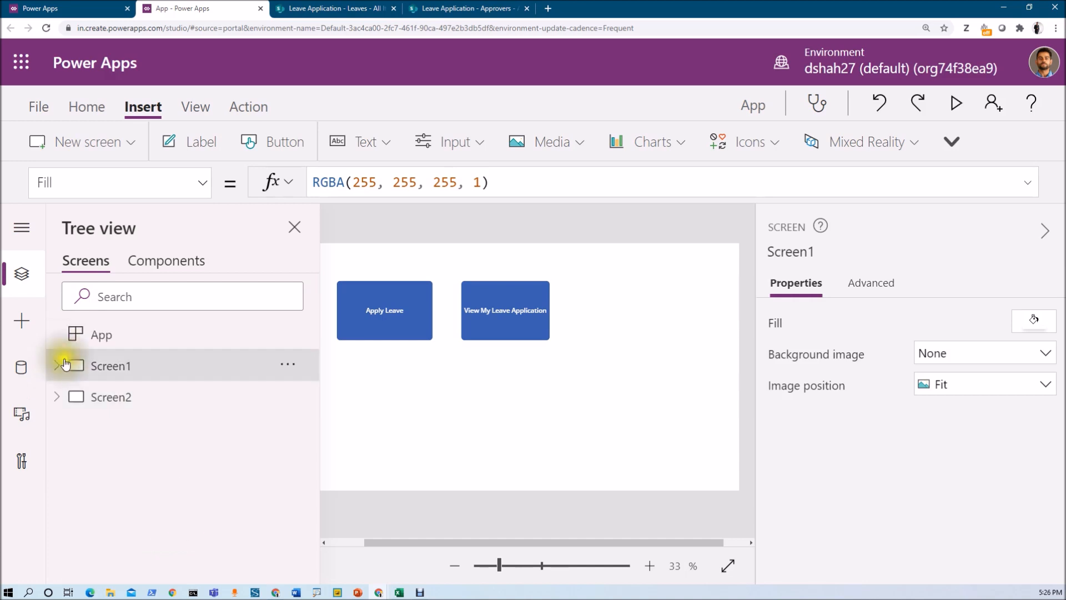
left_click(83, 141)
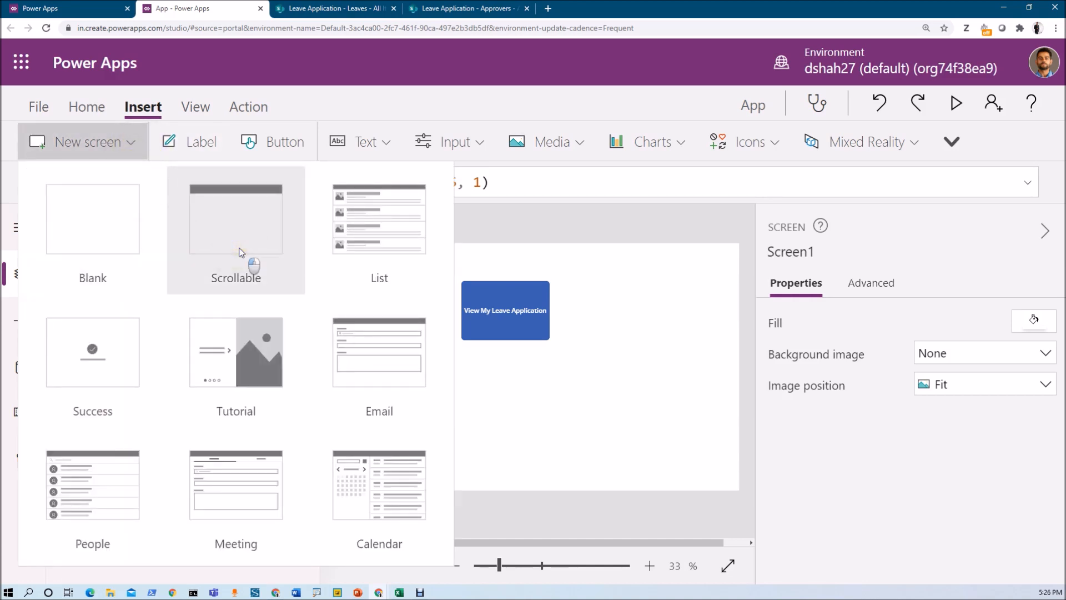
Step: Insert a scrollable screen and retitle its header label to View my Application
left_click(235, 219)
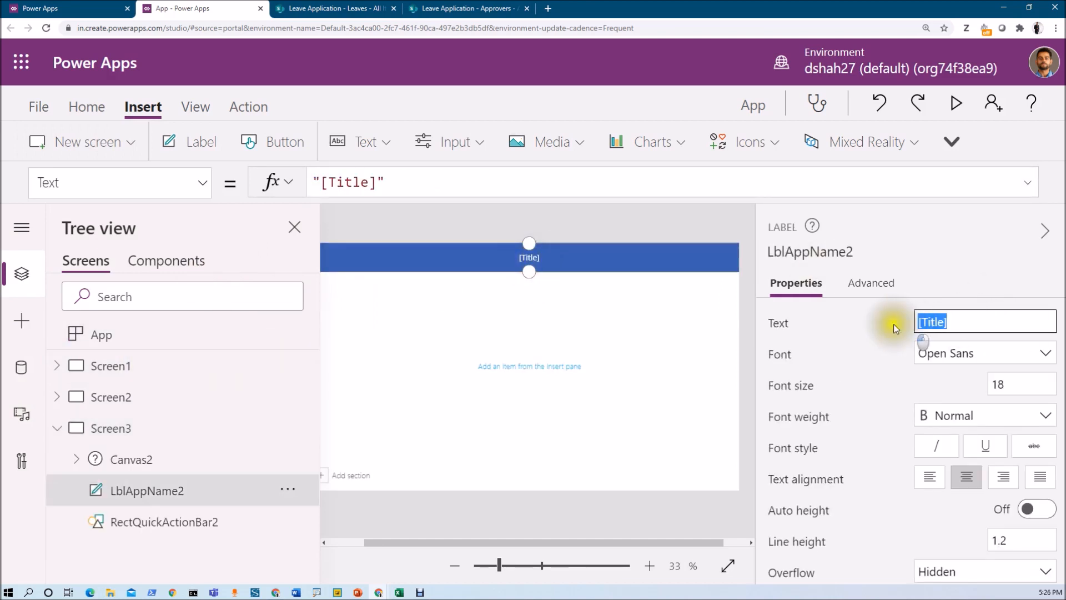
type("View my Application")
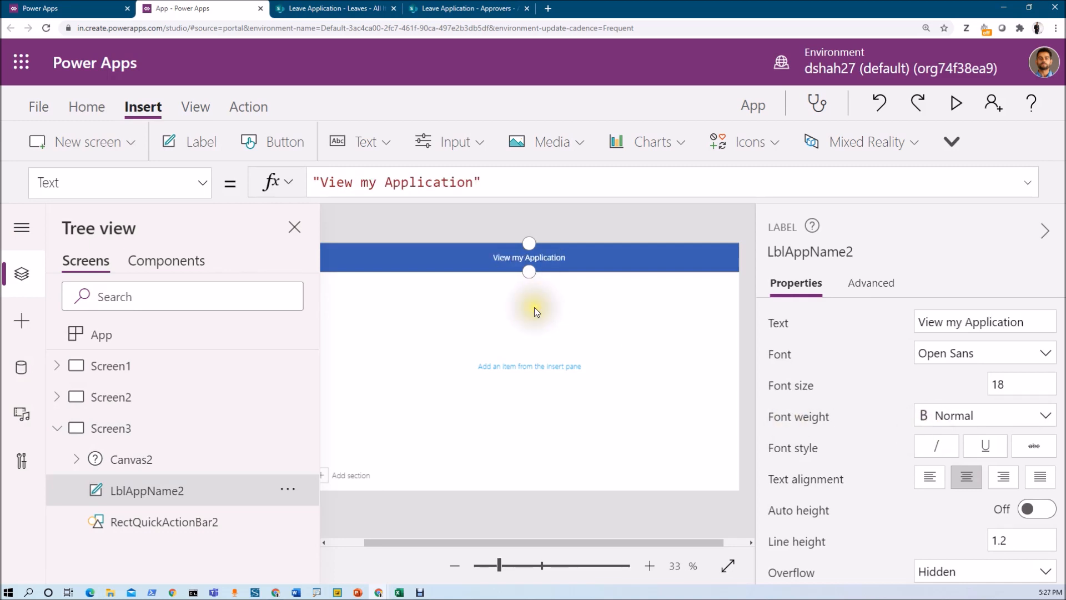
left_click(529, 367)
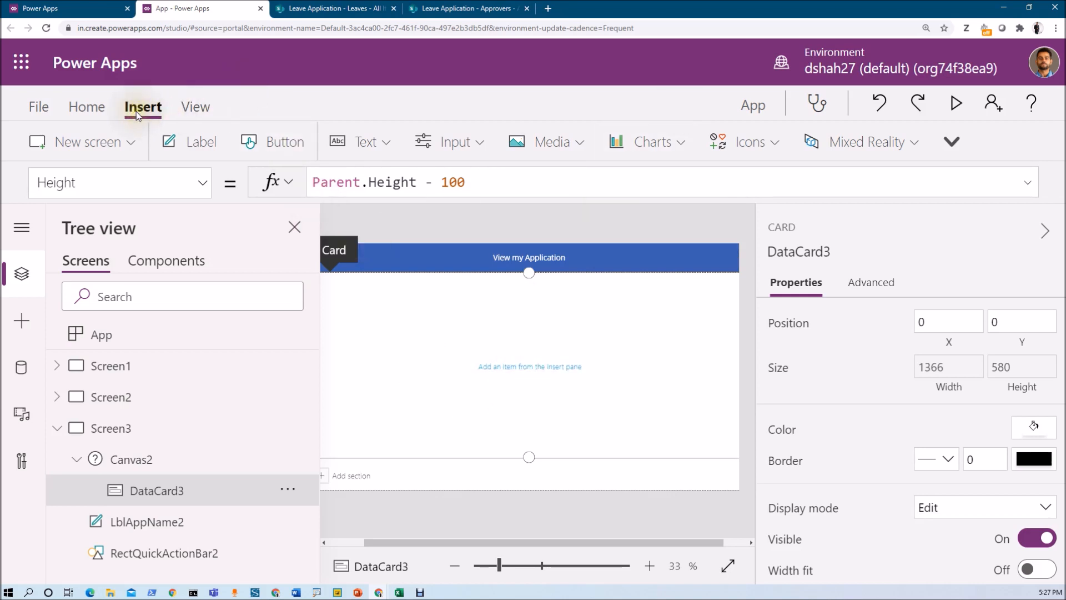
Step: Insert a blank vertical gallery below the title bar and stretch it to full screen width
left_click(951, 141)
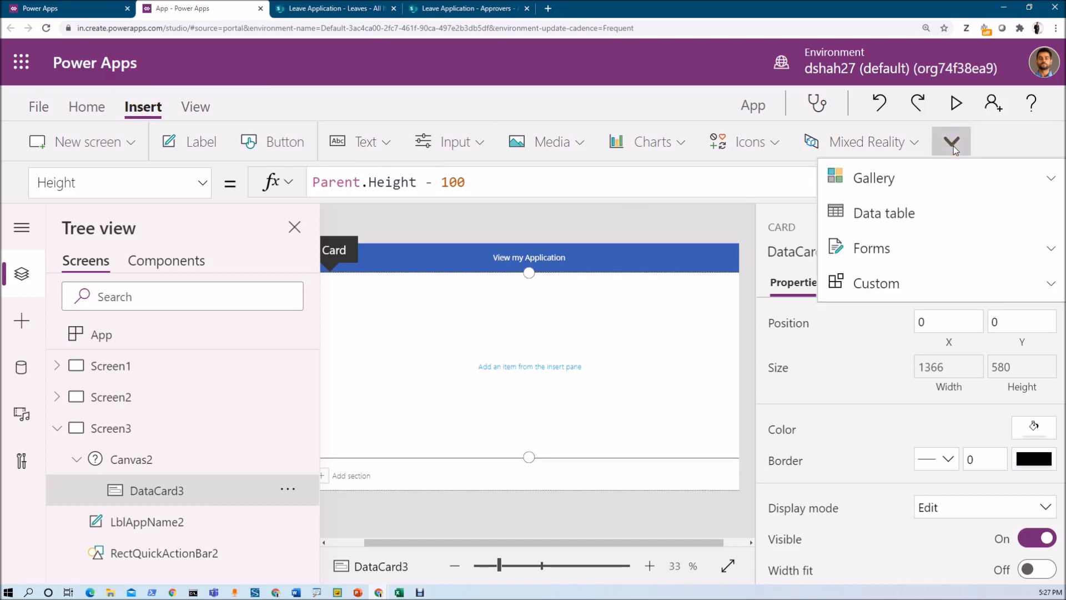
left_click(877, 178)
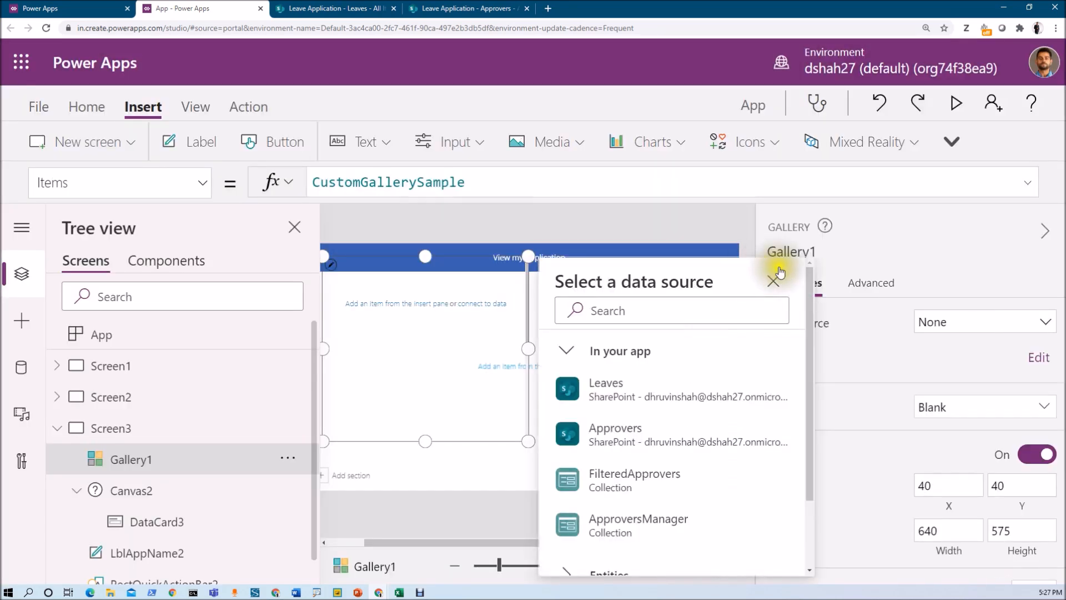
left_click(774, 281)
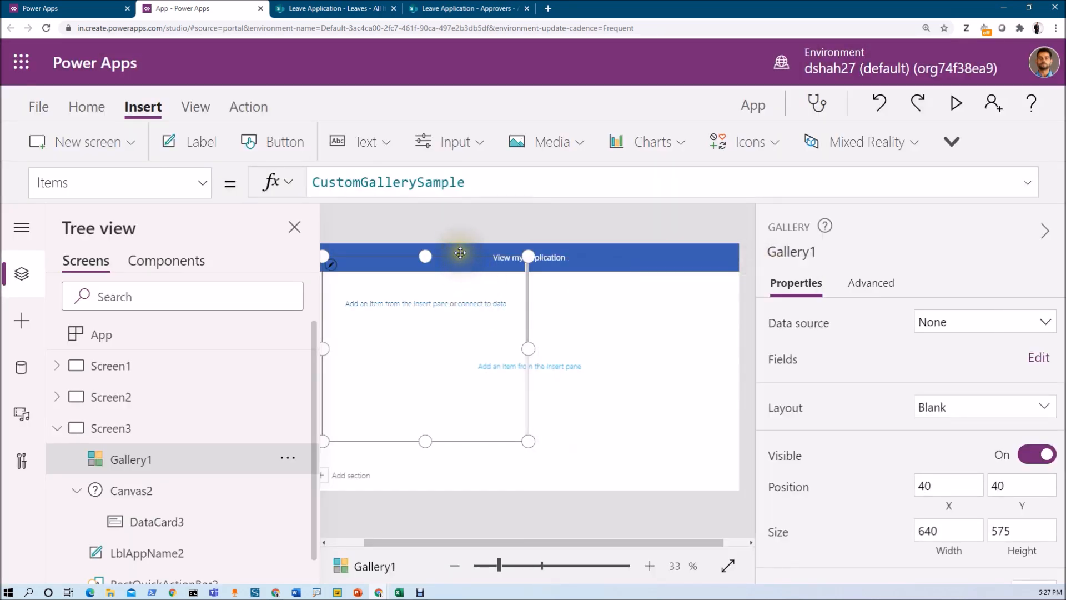
left_click_drag(459, 253, 453, 274)
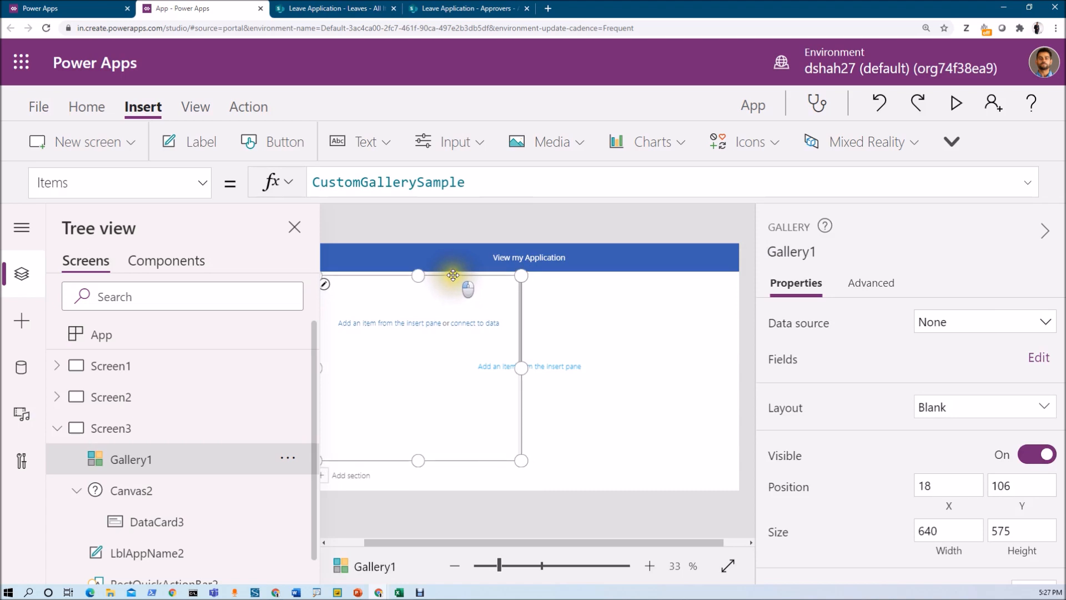
left_click_drag(453, 275, 646, 370)
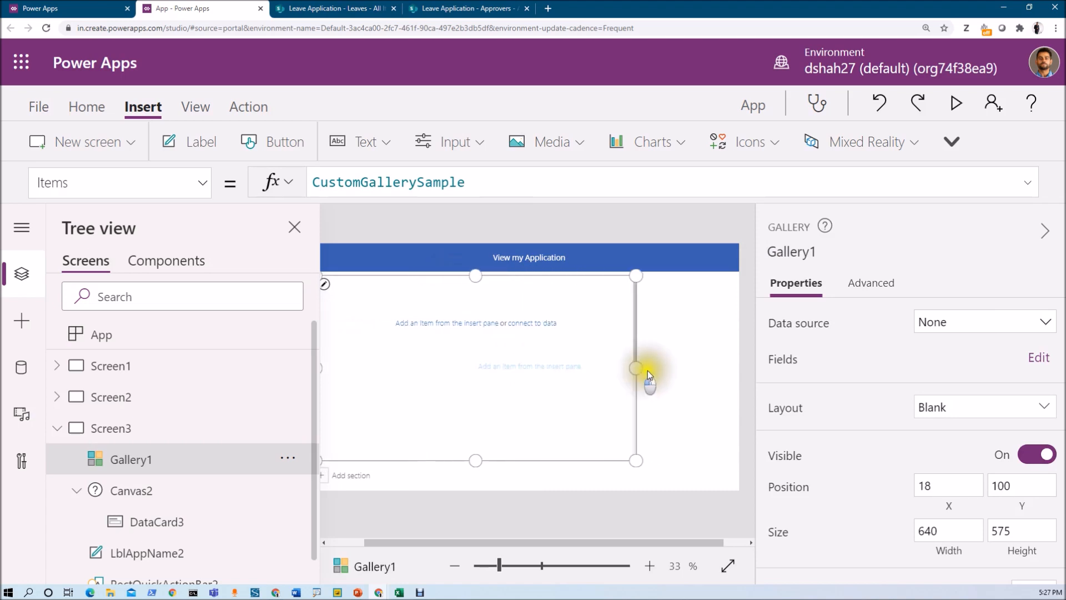
left_click_drag(635, 368, 733, 368)
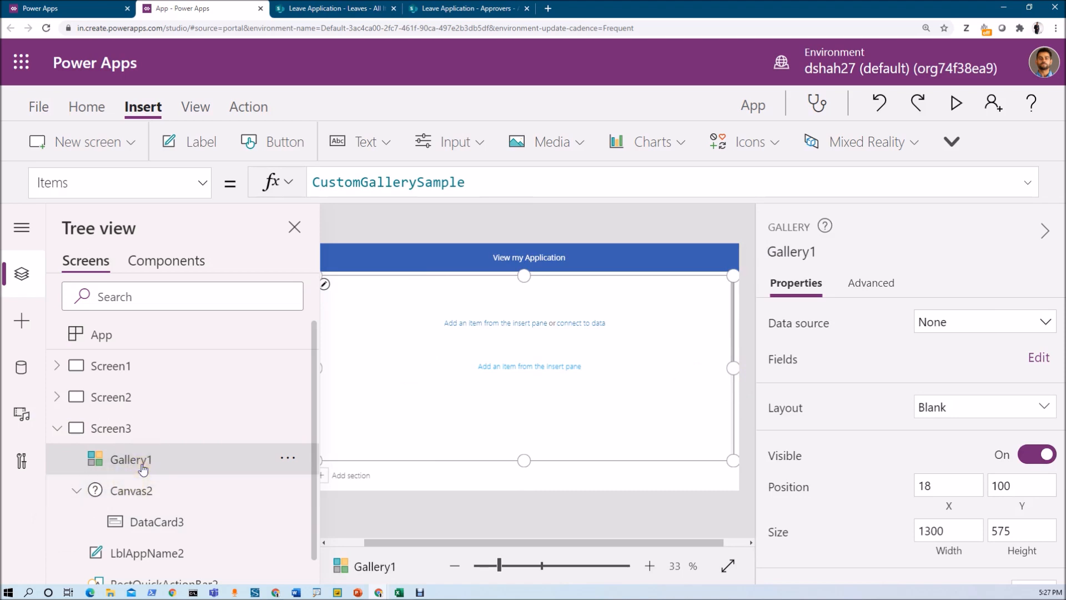
Step: Move the gallery into DataCard3 so it lives inside the scrollable card
left_click(155, 490)
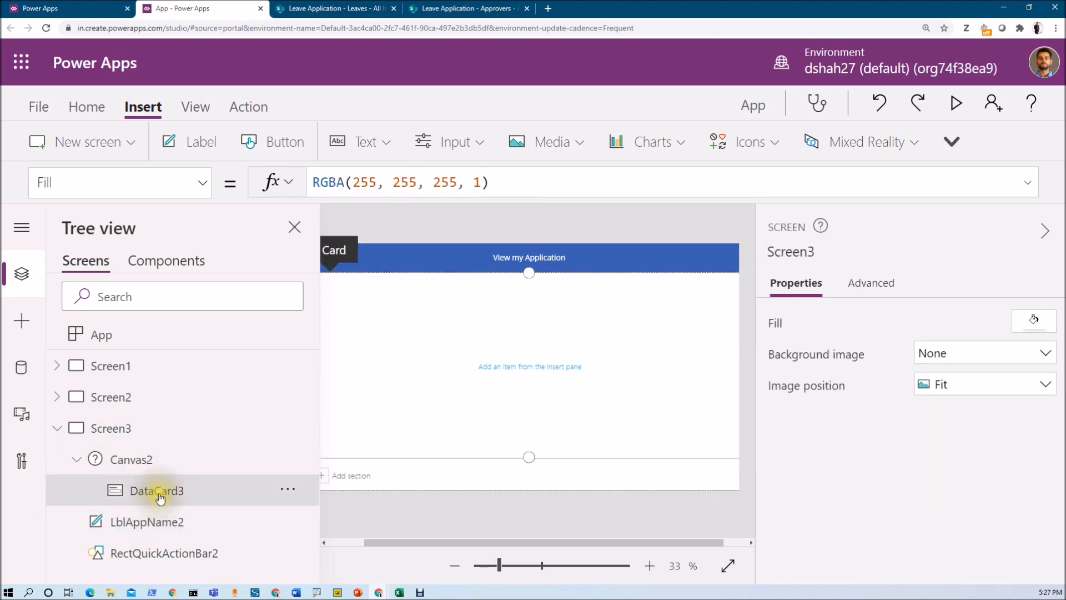
left_click(157, 489)
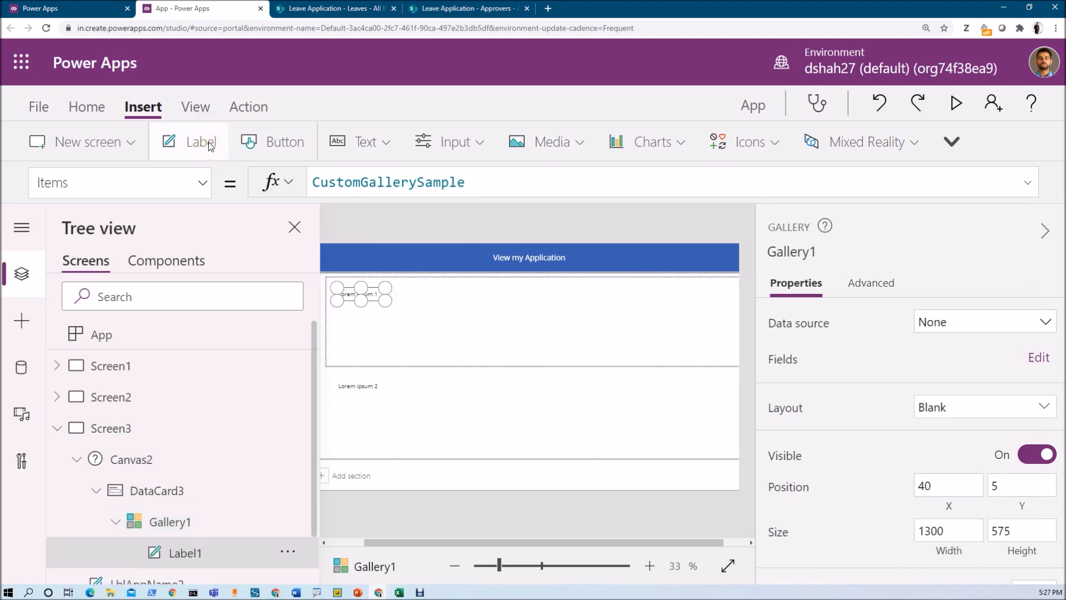
Step: Add two labels and a right-aligned button captioned Edit to the gallery row template
left_click(201, 141)
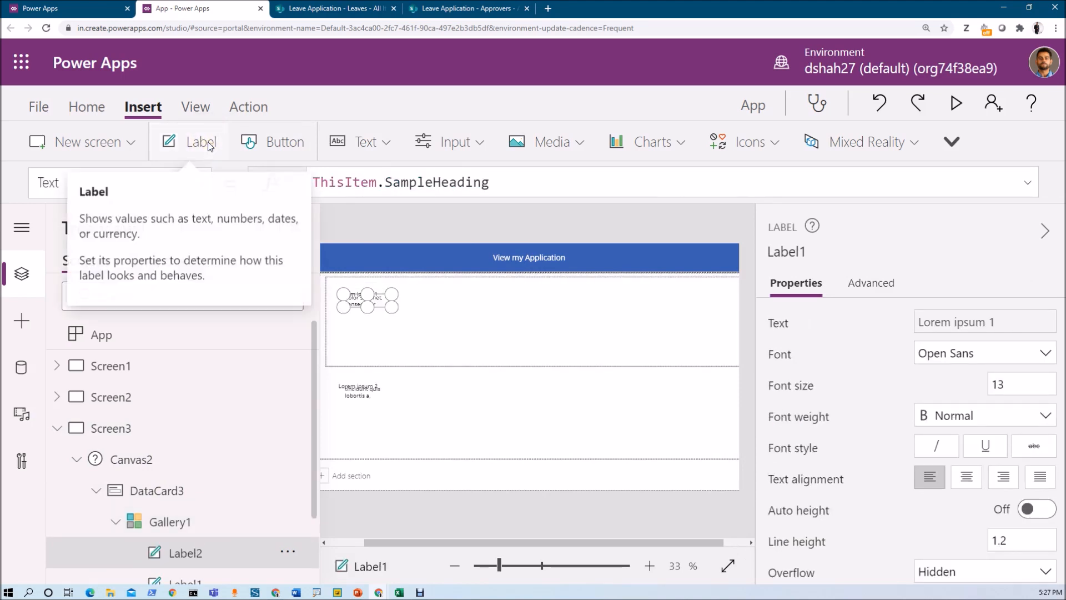
left_click(378, 309)
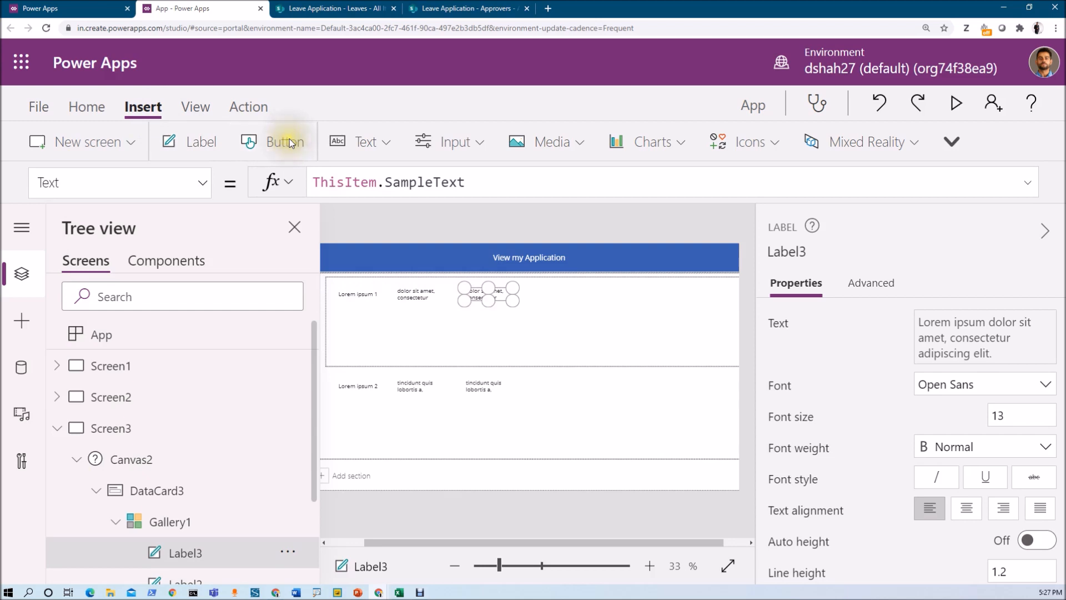
left_click(285, 141)
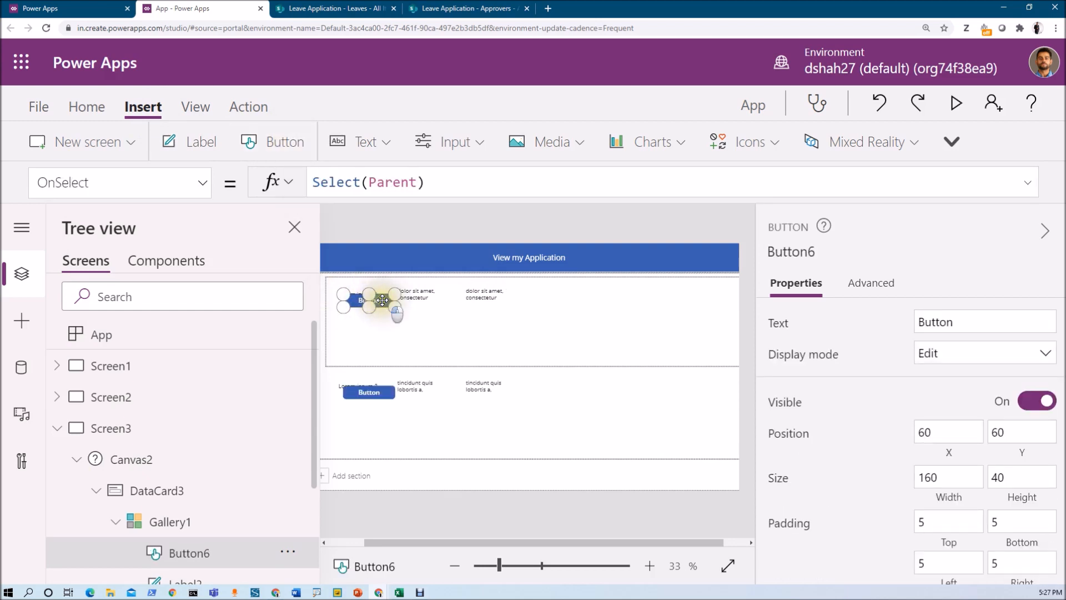
left_click_drag(381, 301, 554, 292)
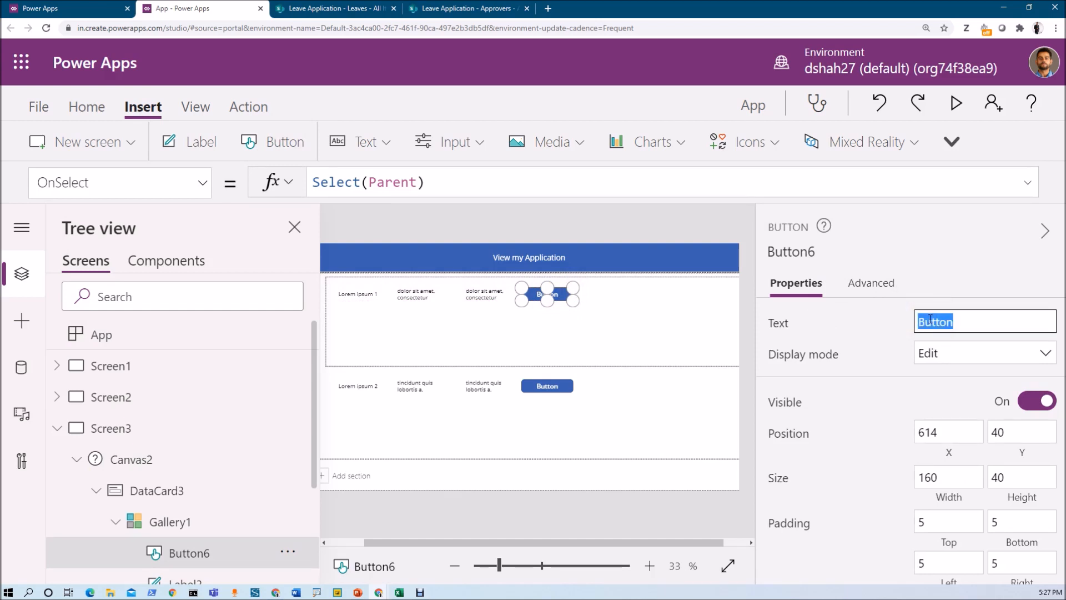
type("Edit")
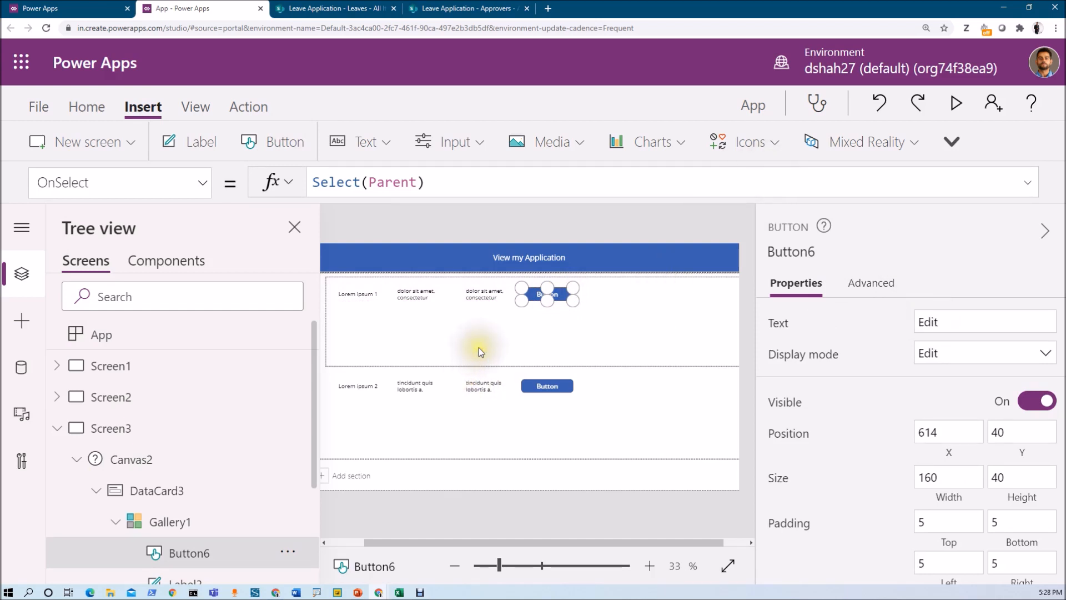
left_click(168, 522)
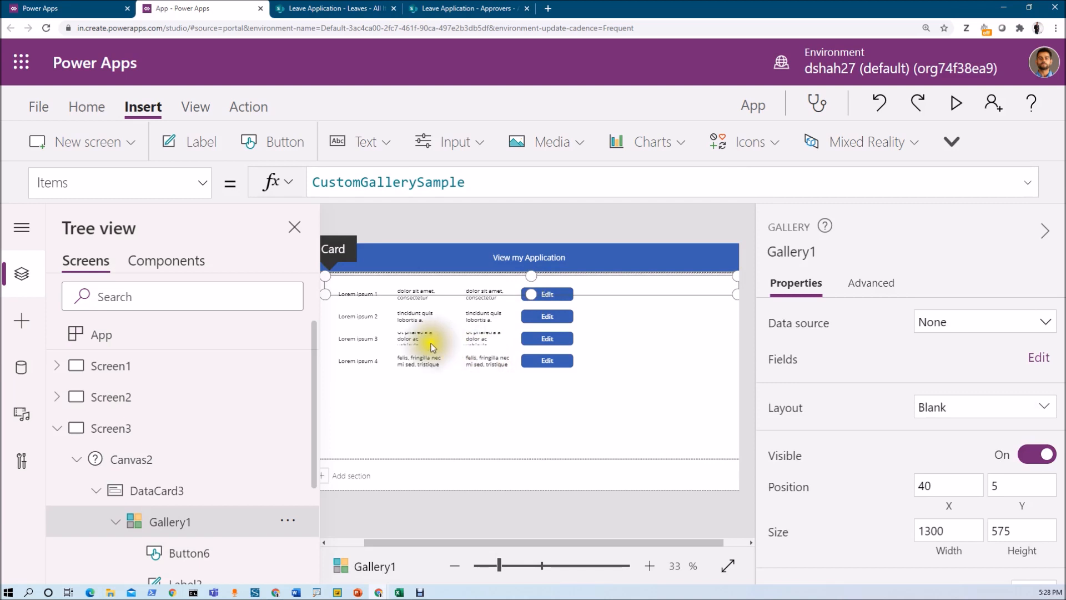
mouse_move(618, 289)
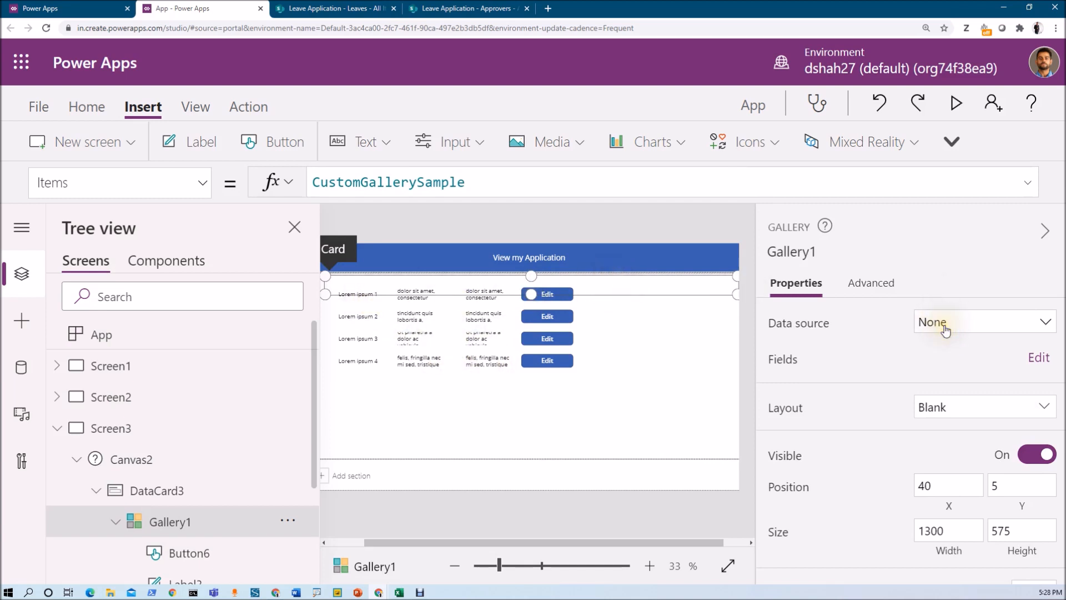
mouse_move(701, 301)
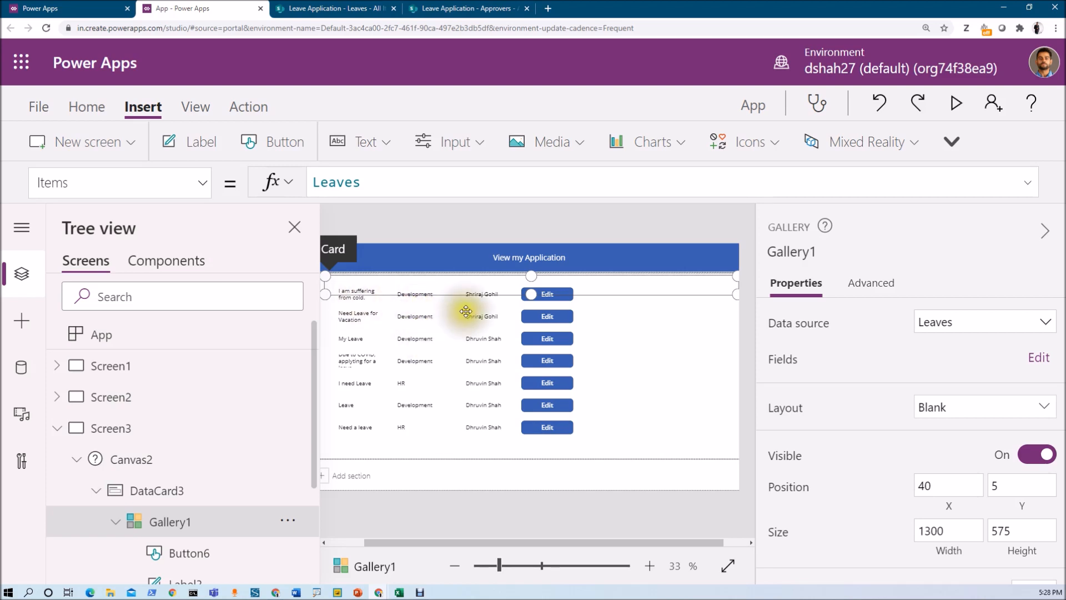
mouse_move(493, 444)
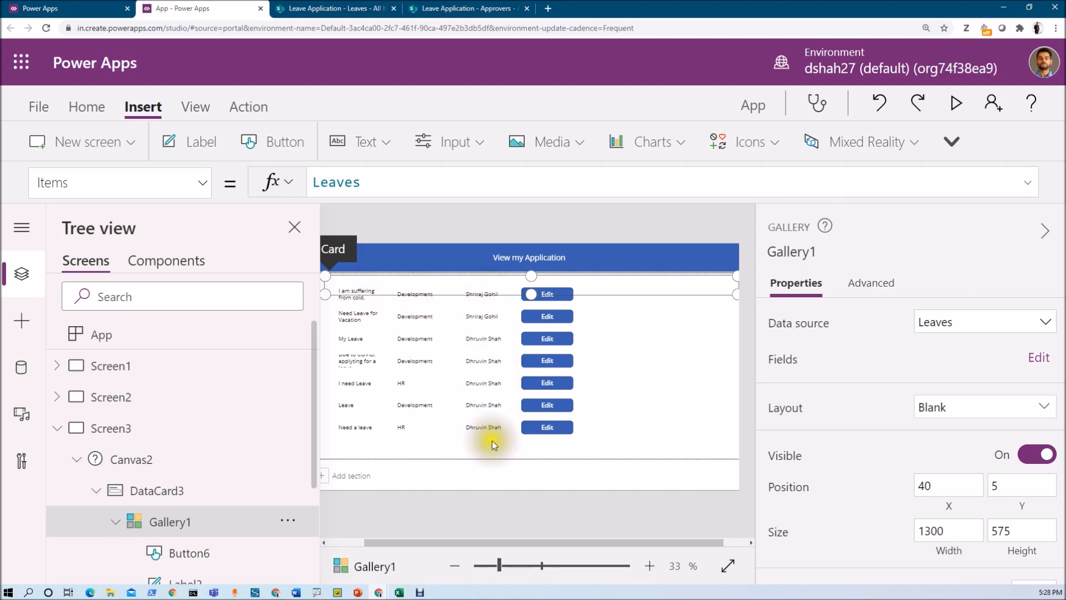
mouse_move(498, 450)
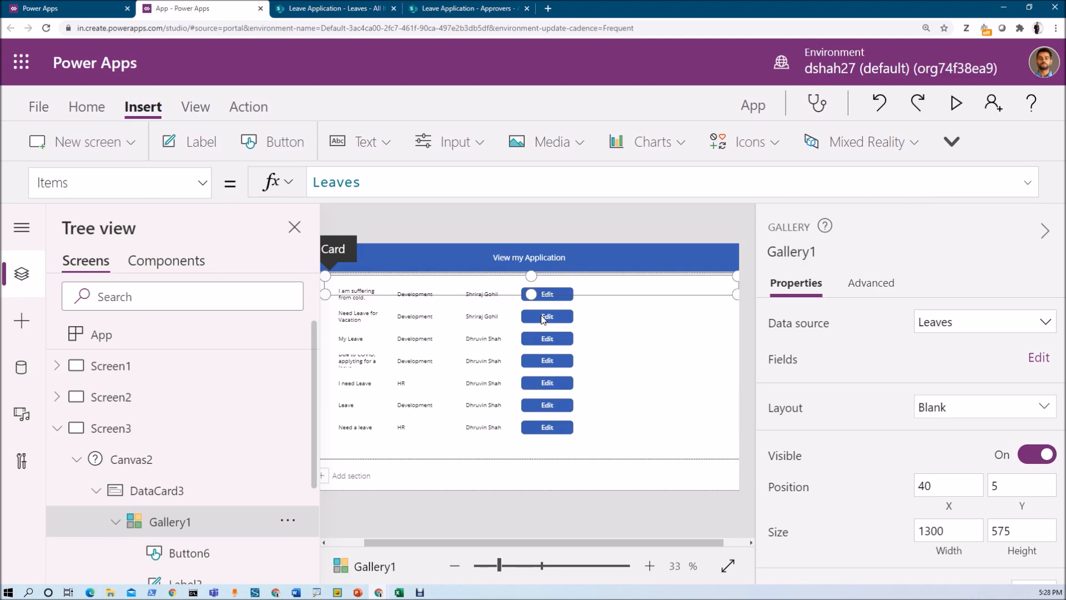
mouse_move(538, 404)
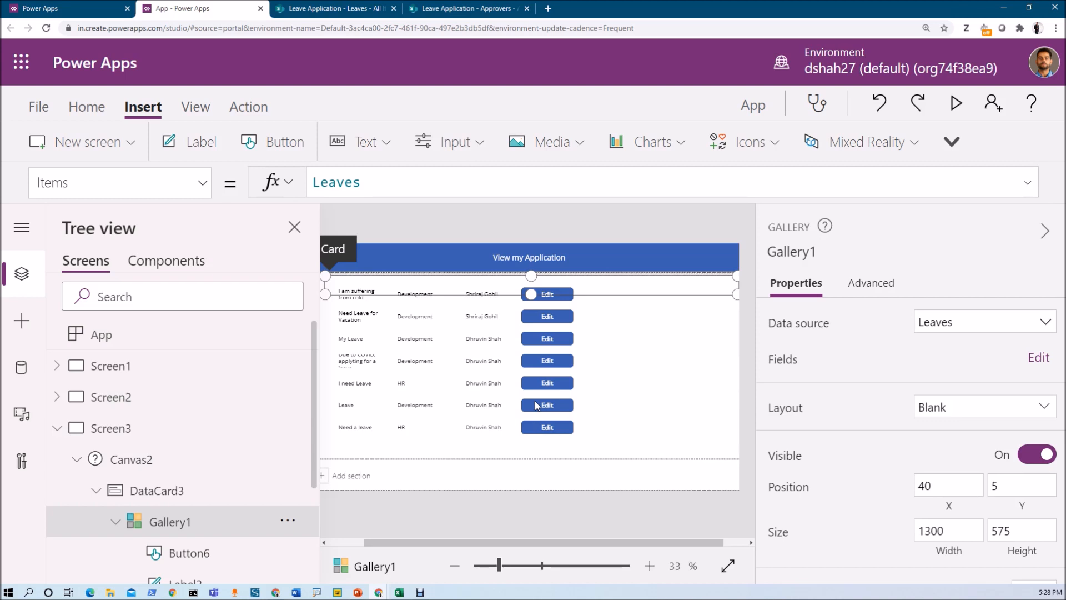
mouse_move(920, 142)
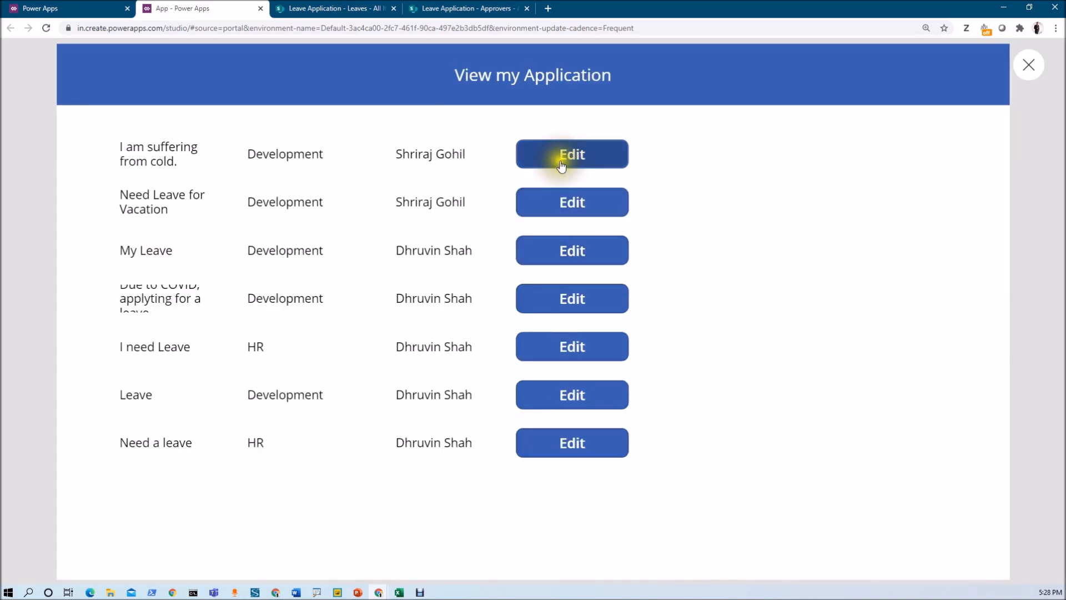
mouse_move(528, 171)
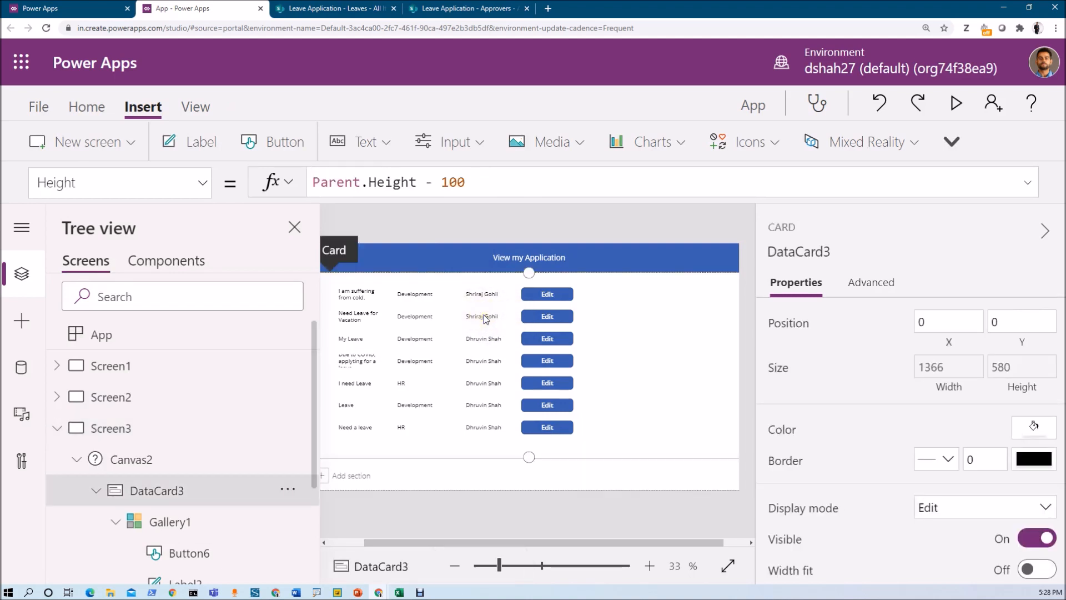
mouse_move(451, 326)
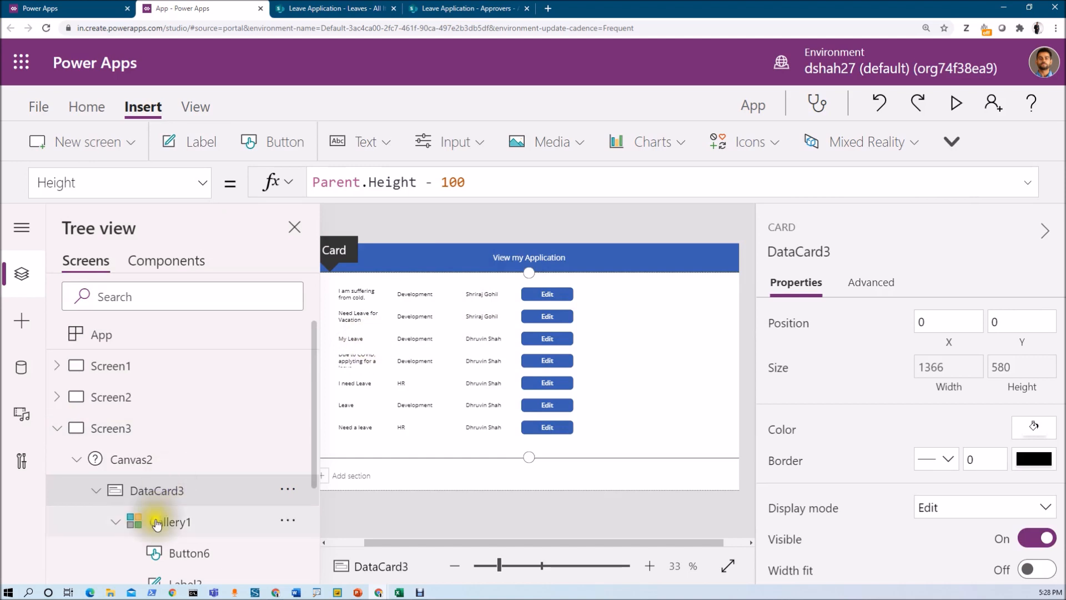
Step: Add a label beside the Edit button in Gallery1's template showing ThisItem.ID
left_click(171, 522)
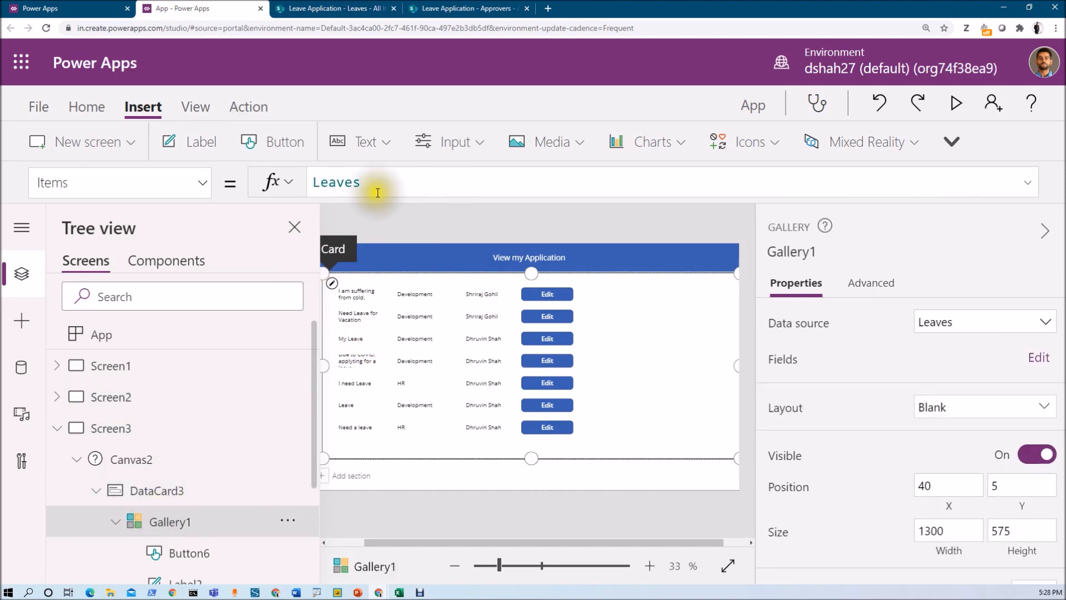
left_click(199, 141)
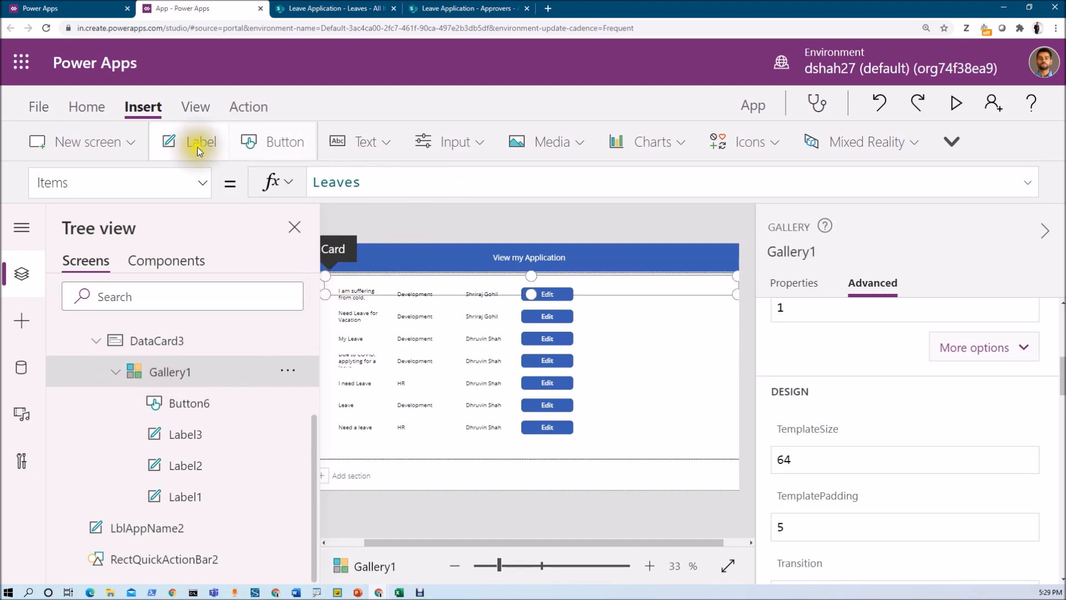
left_click(198, 141)
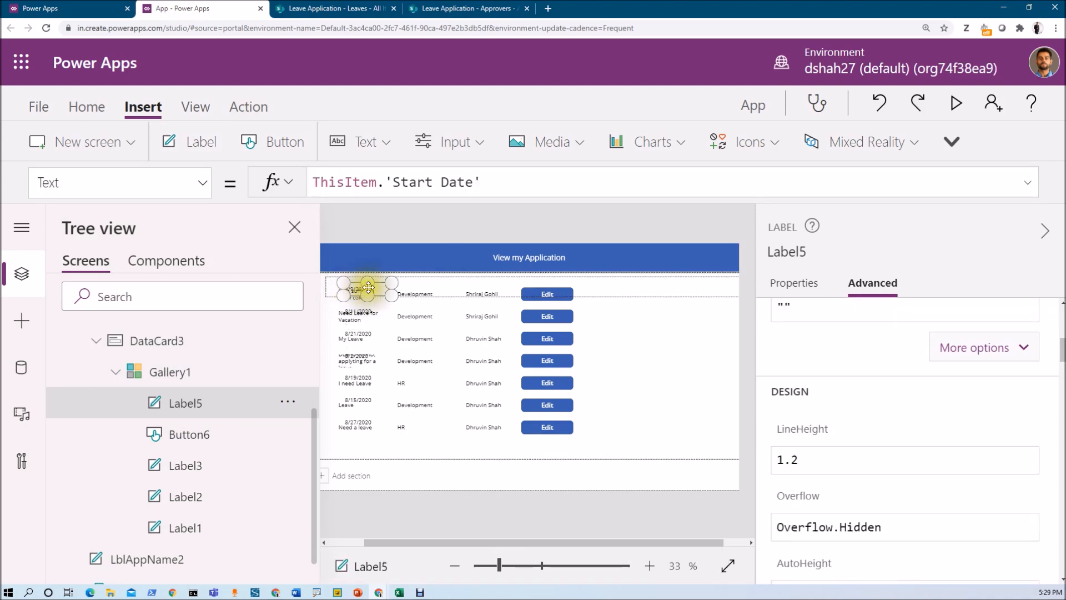
left_click_drag(368, 286, 598, 286)
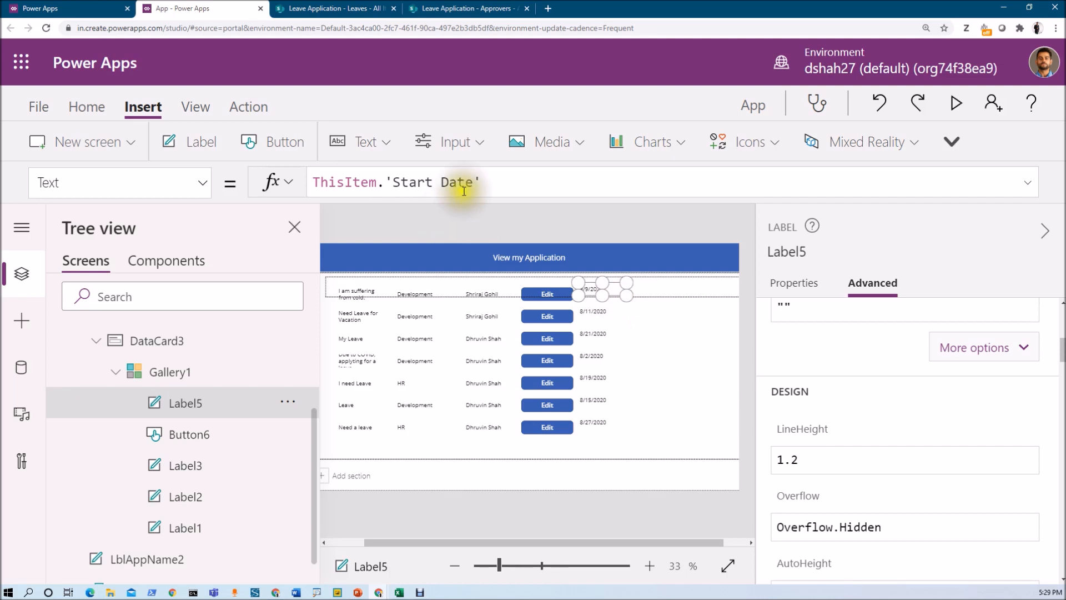
left_click(433, 183)
type("ThisItem.ID")
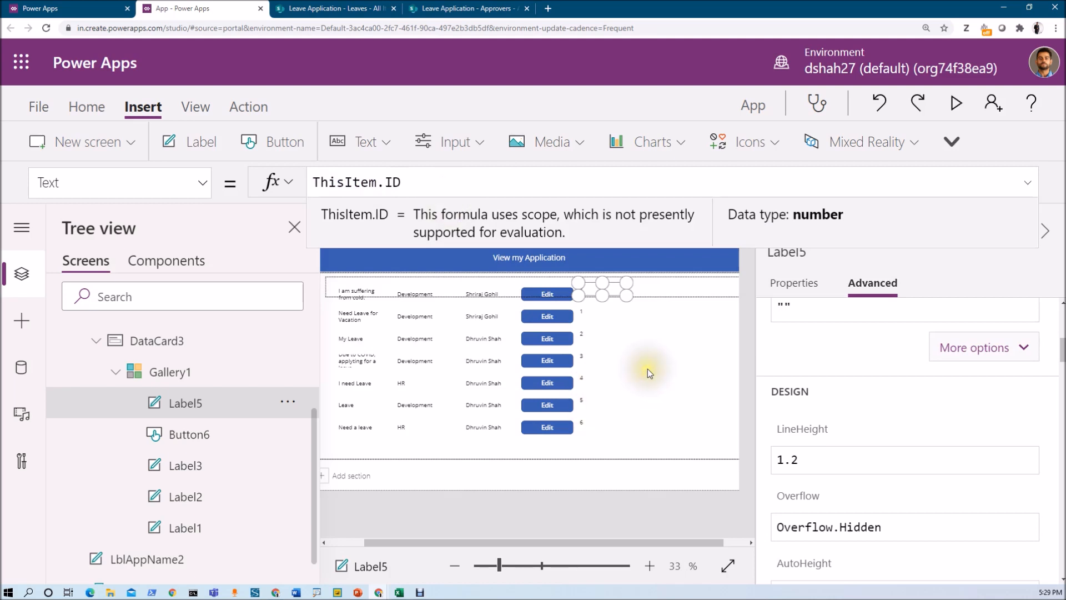
left_click(168, 372)
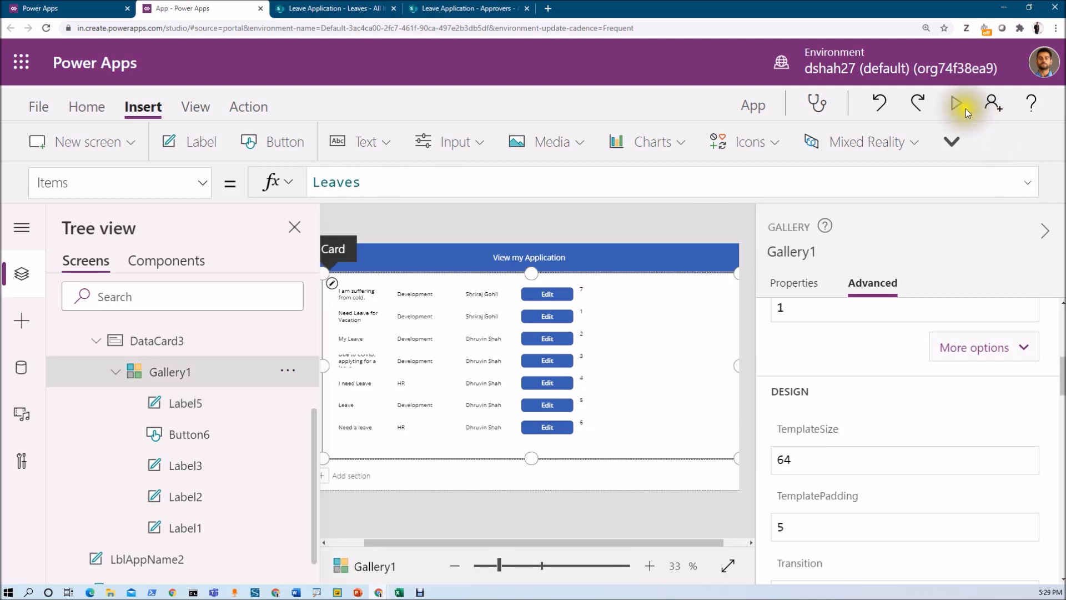
left_click(962, 103)
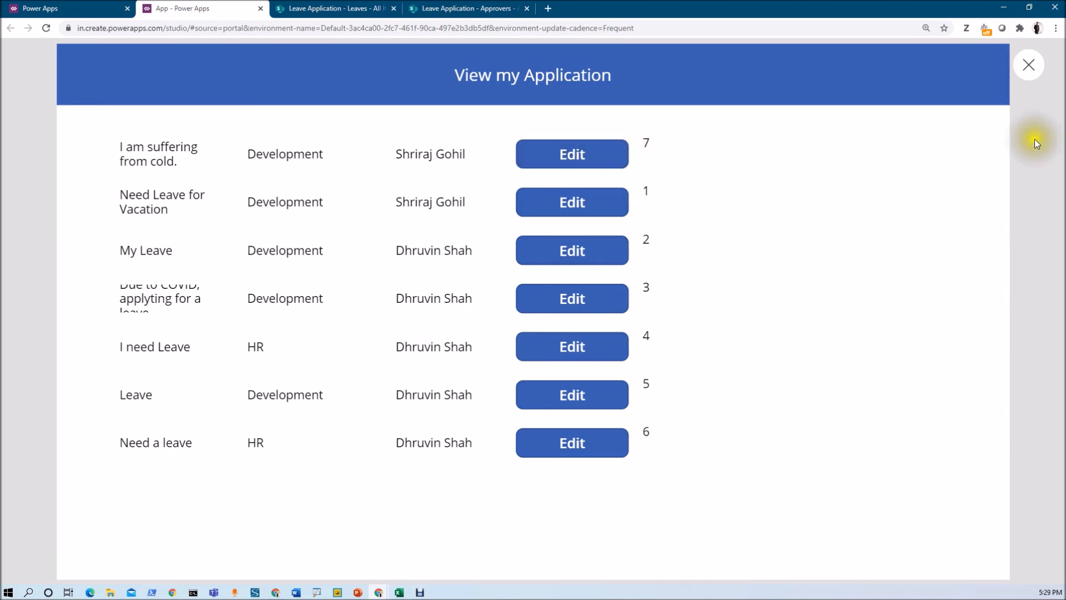
left_click(1029, 65)
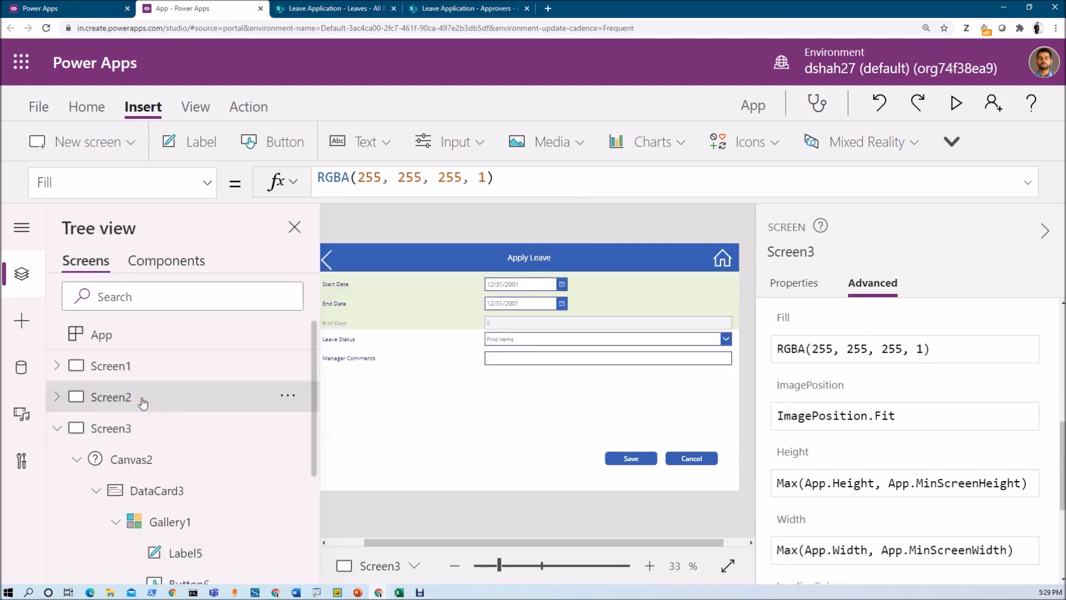
left_click(110, 396)
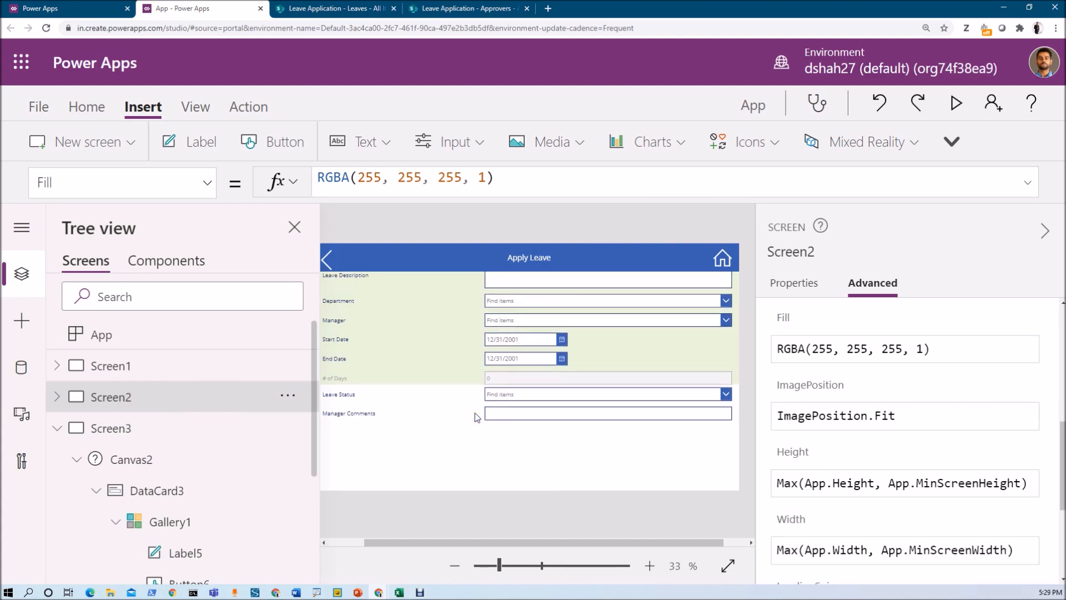
scroll("up", 3)
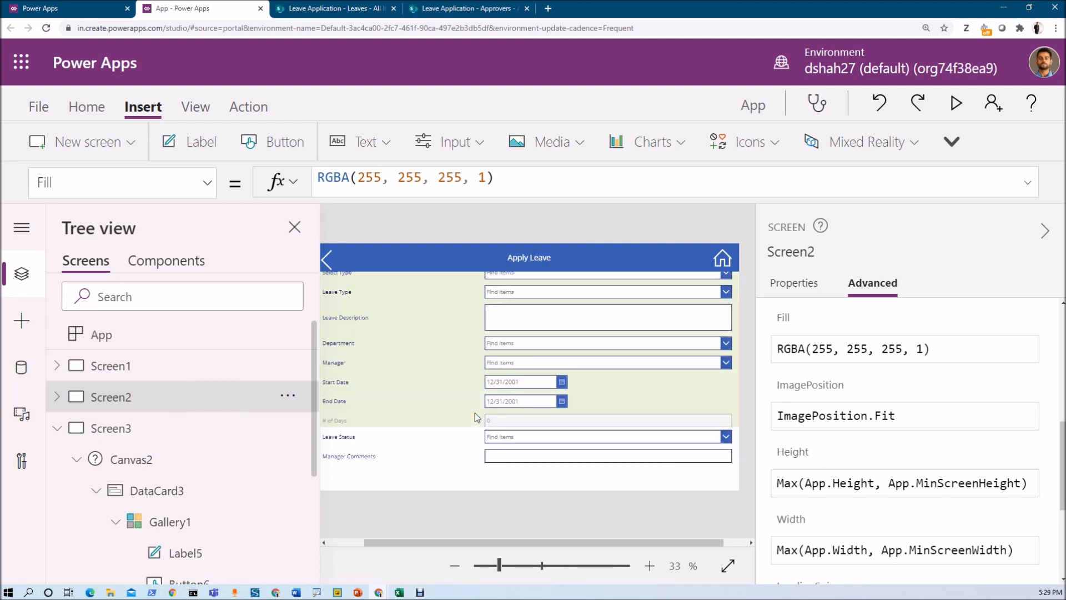
left_click(110, 428)
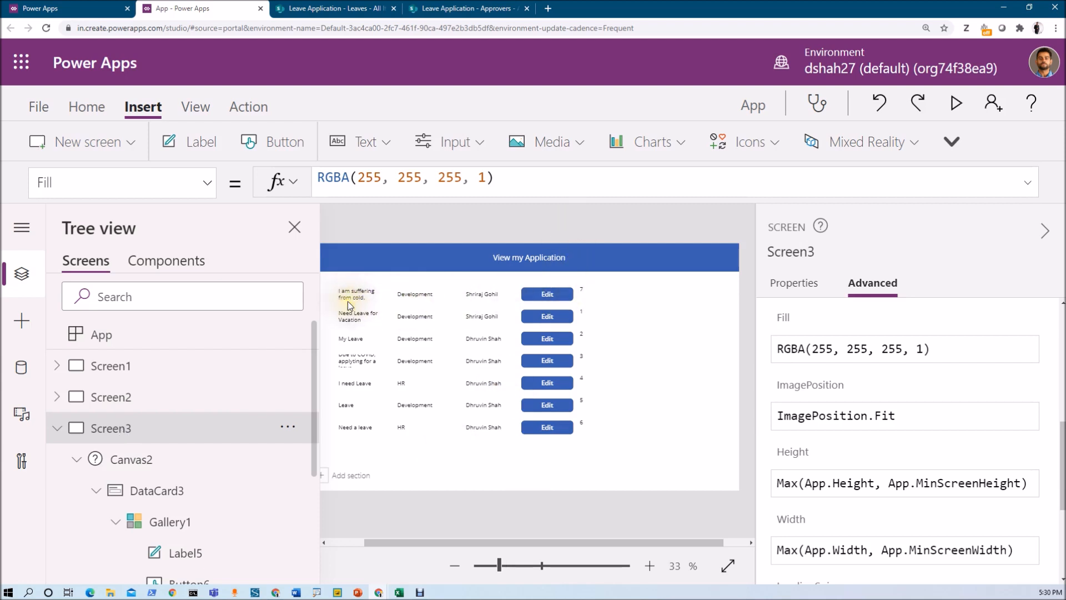
mouse_move(384, 296)
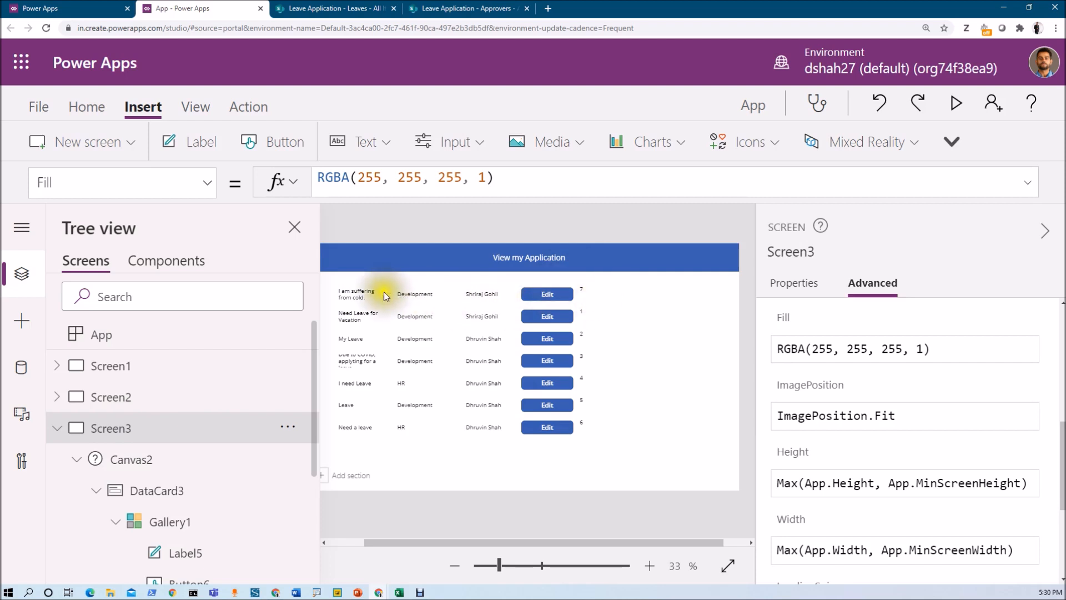
mouse_move(577, 311)
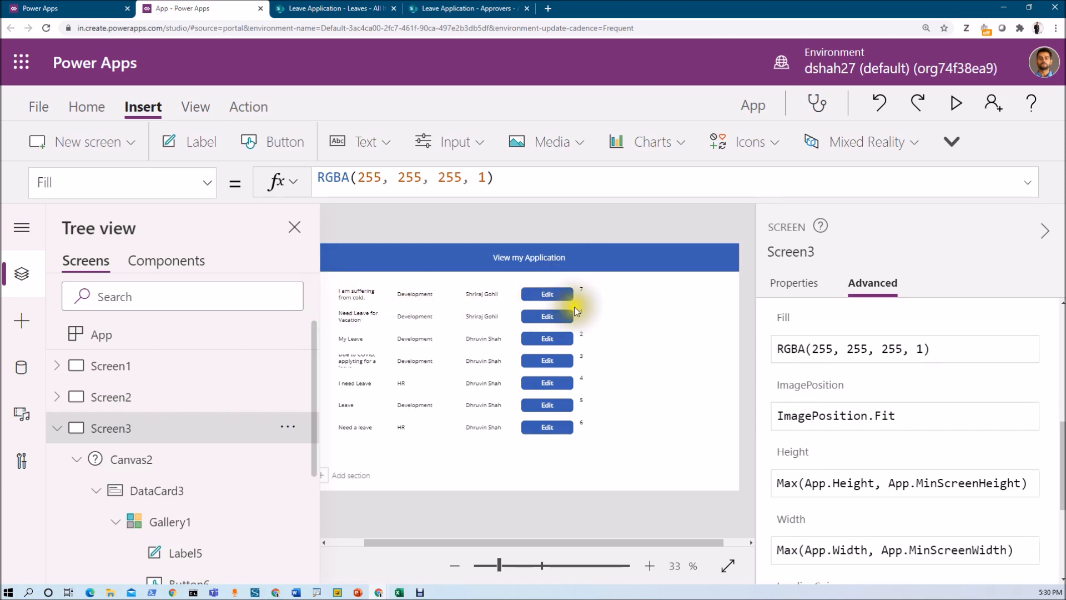
Step: Set the Edit button's OnSelect to EditForm(Form1);Navigate(Screen2, ScreenTransition.Cover, ...)
left_click(546, 293)
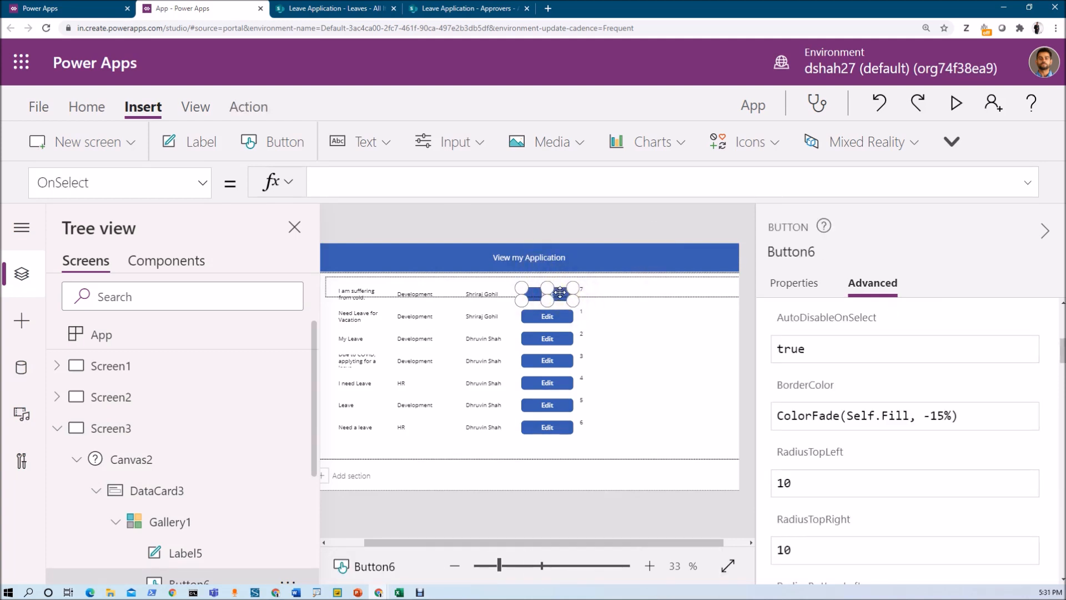
mouse_move(423, 190)
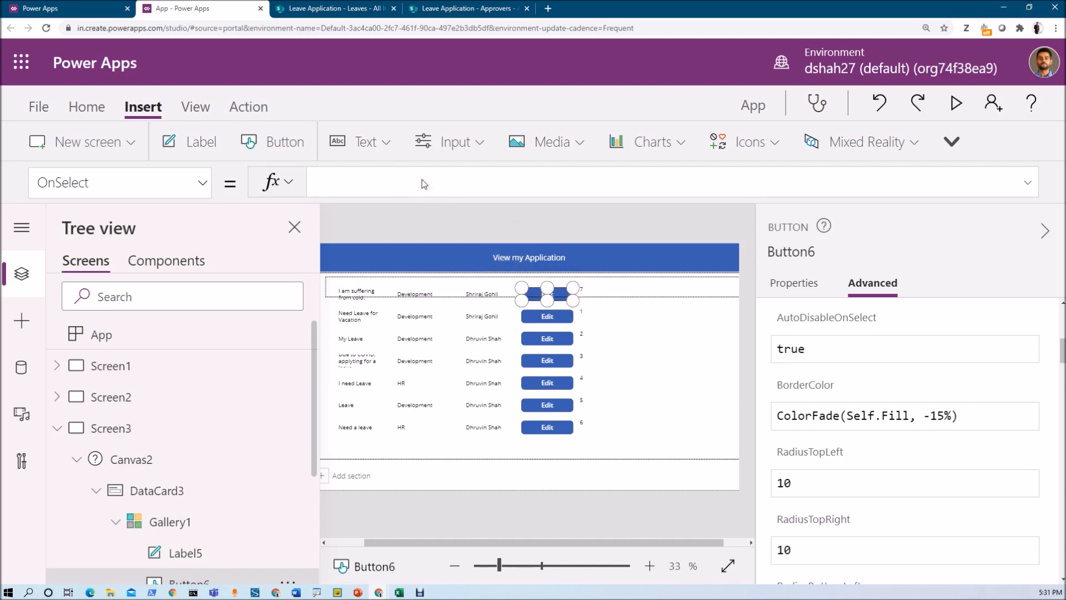
type("EditForm(")
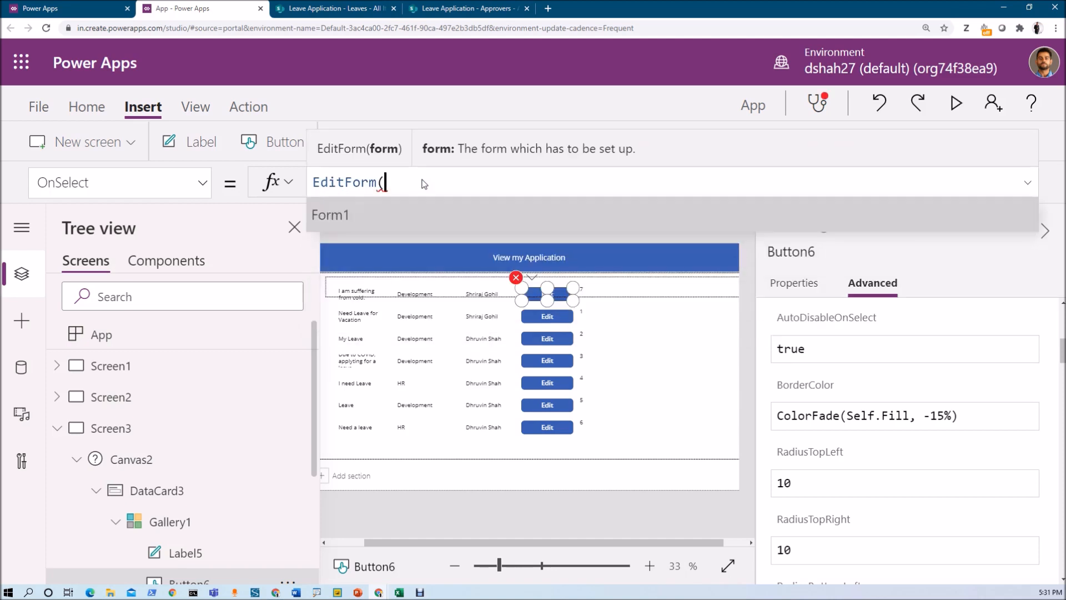
left_click(330, 214)
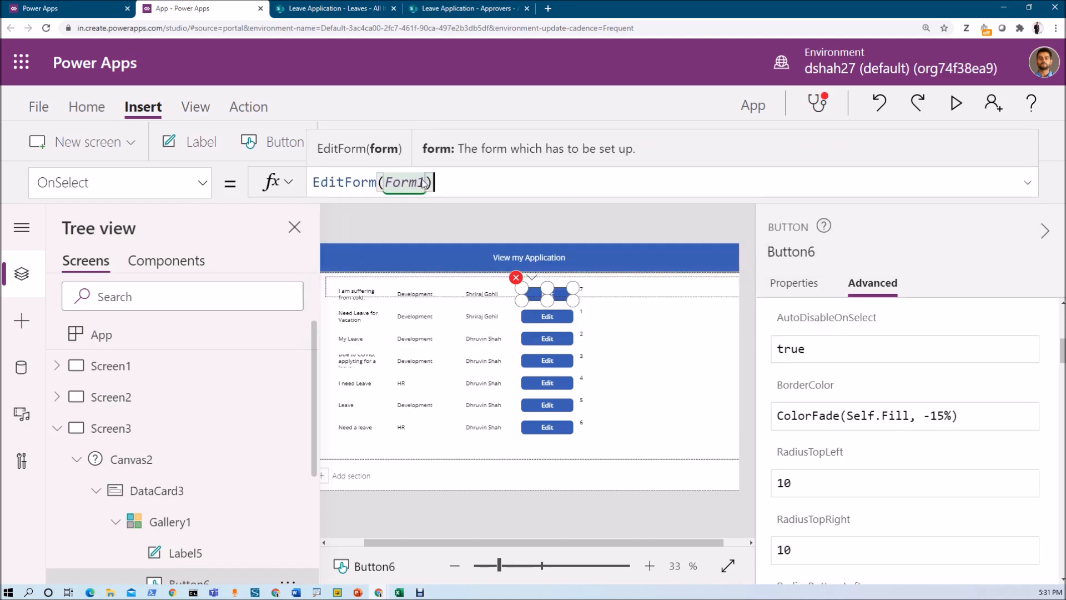
type(";Navigat")
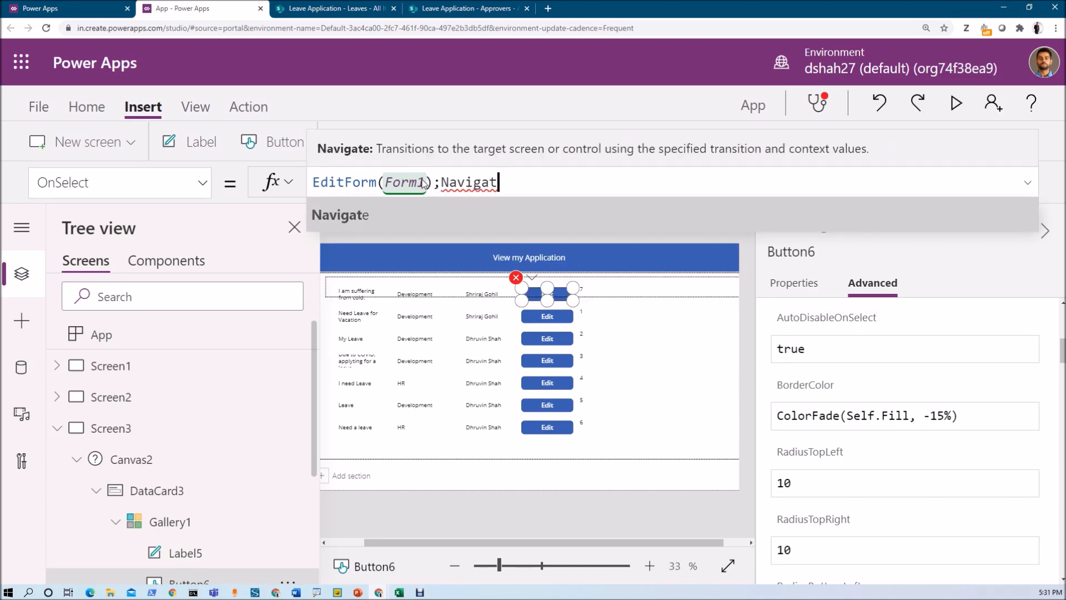
type("(")
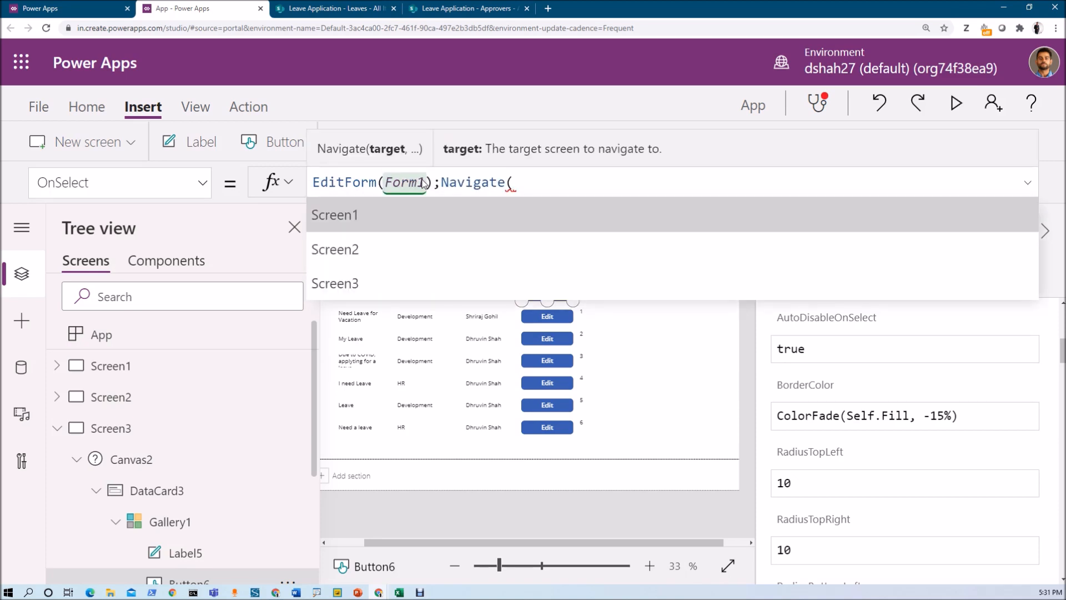
left_click(334, 249)
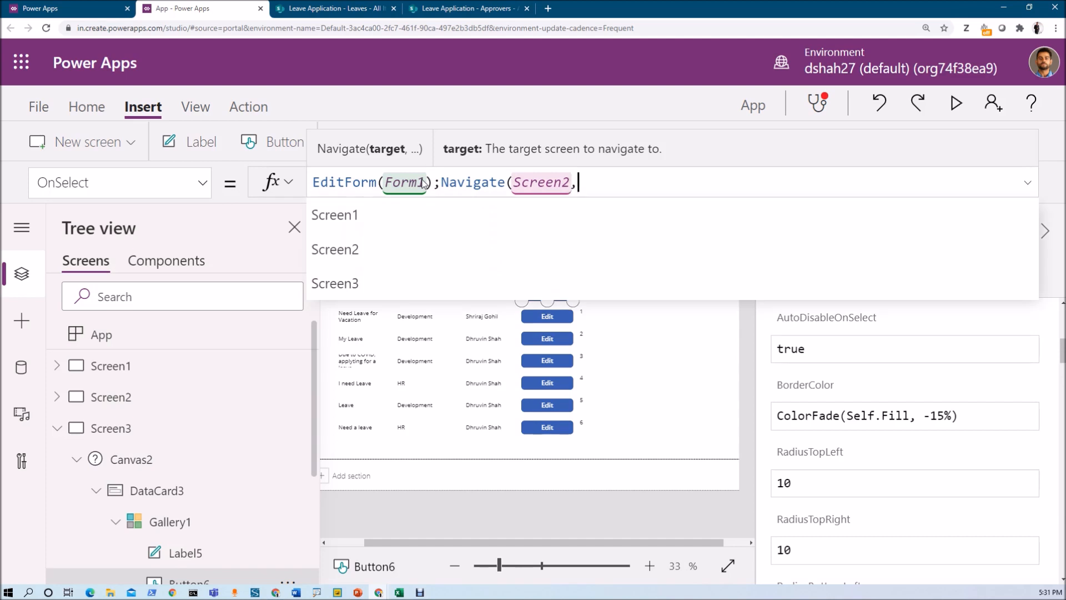
type("ScreenTransition.Cover")
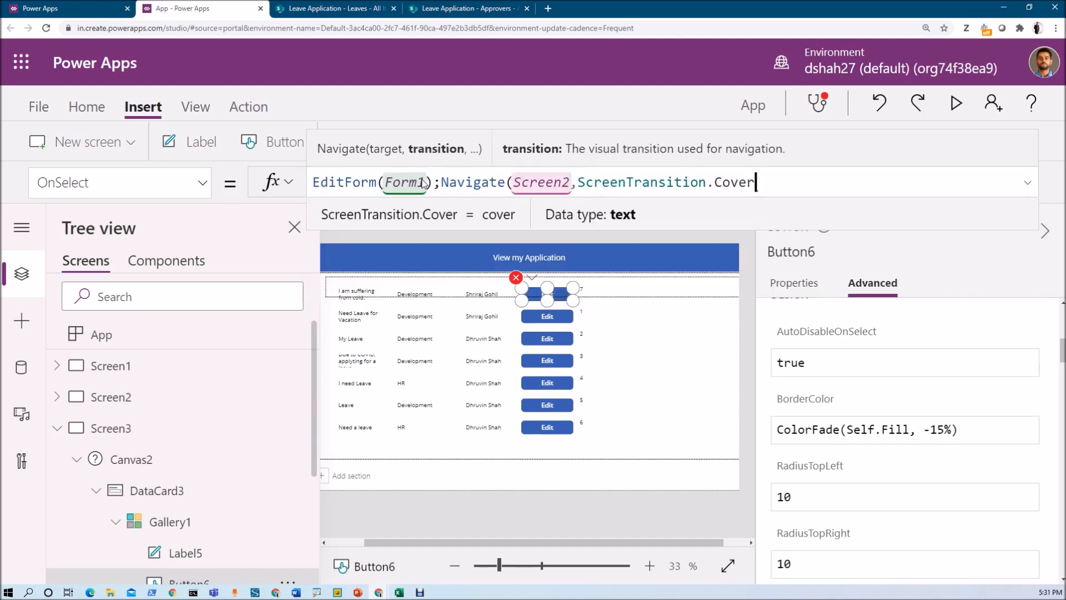
type(",")
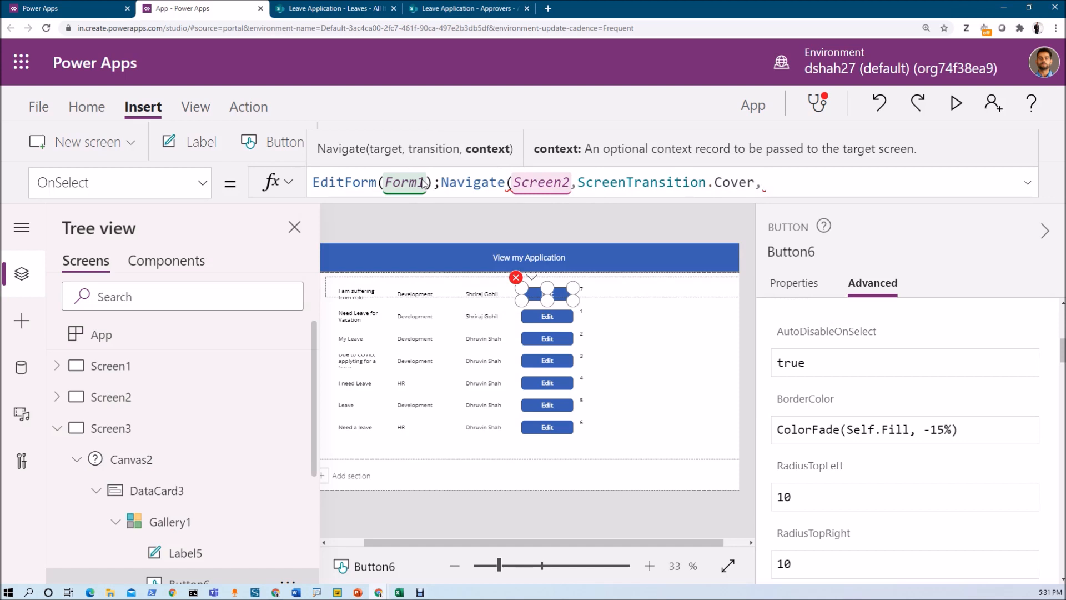
Step: Pass {SelectedItem: Gallery1.Selected} as the Navigate context and expand the formula bar
type("{}")
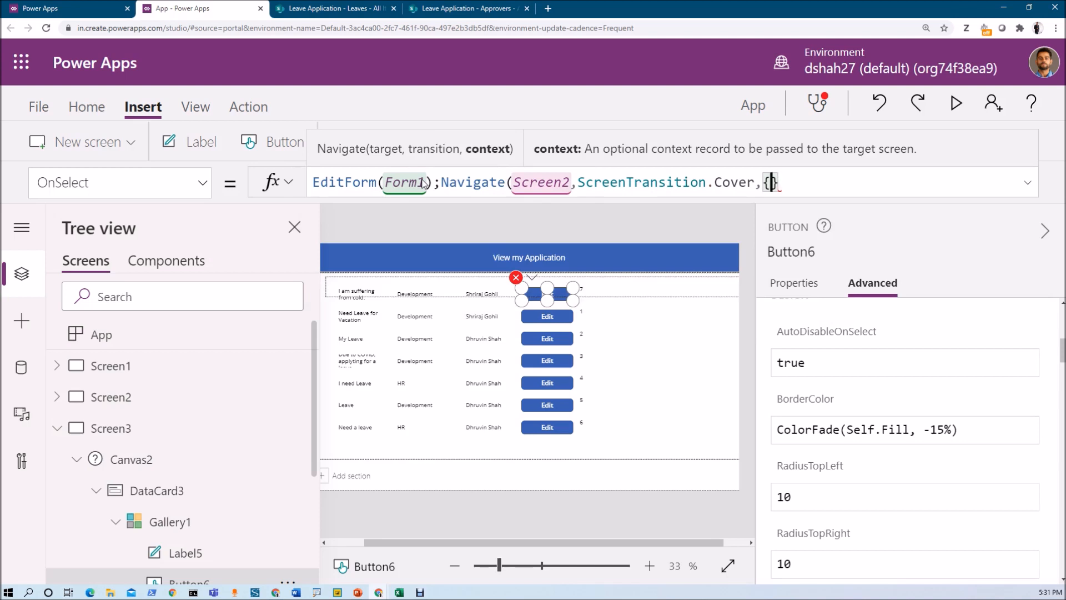
type("Se")
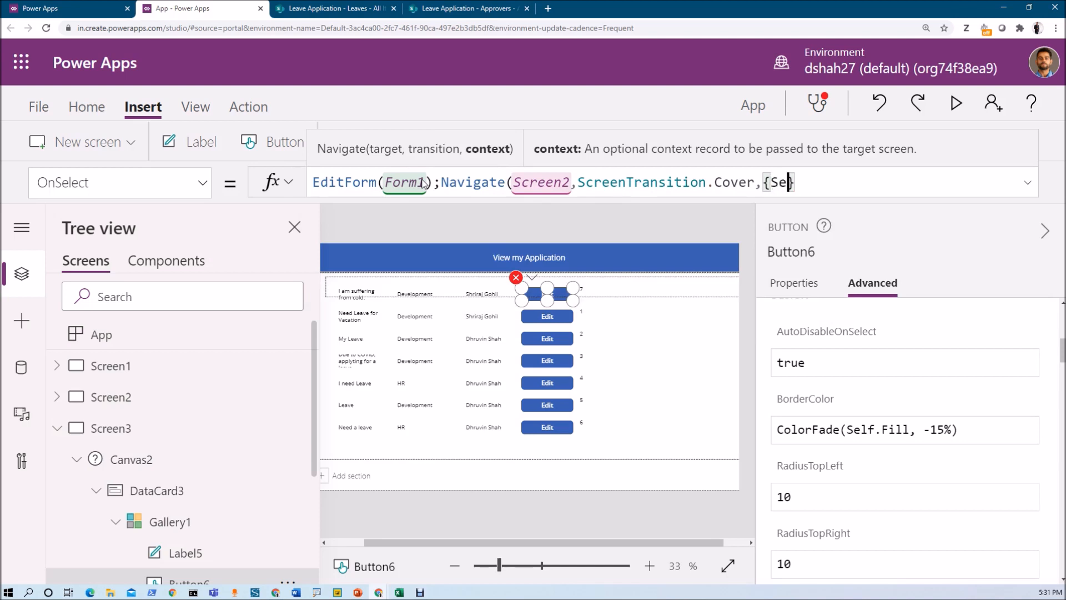
type("lecte")
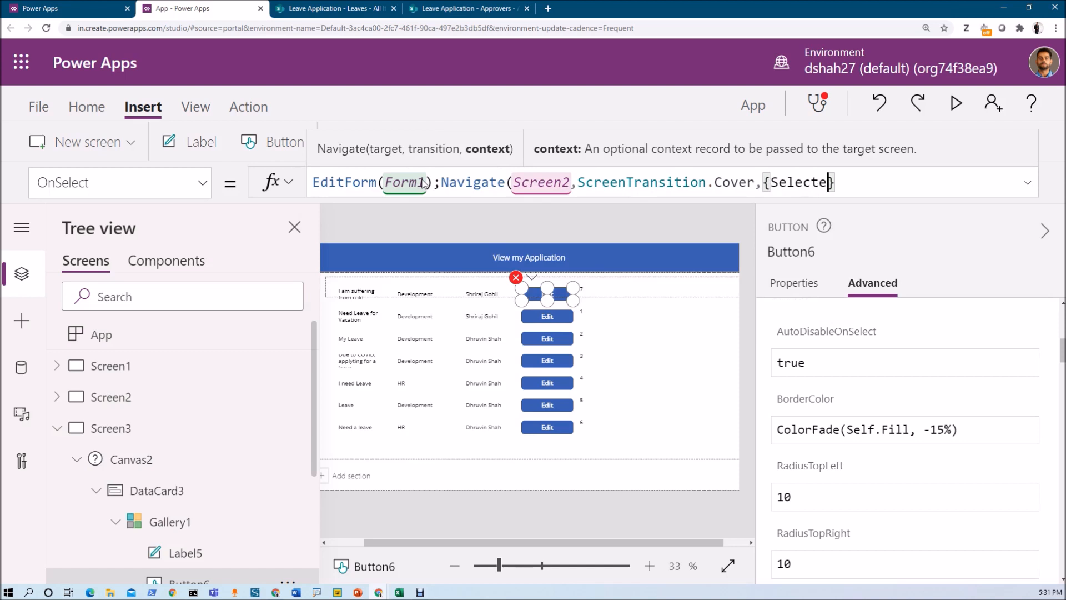
type("Item")
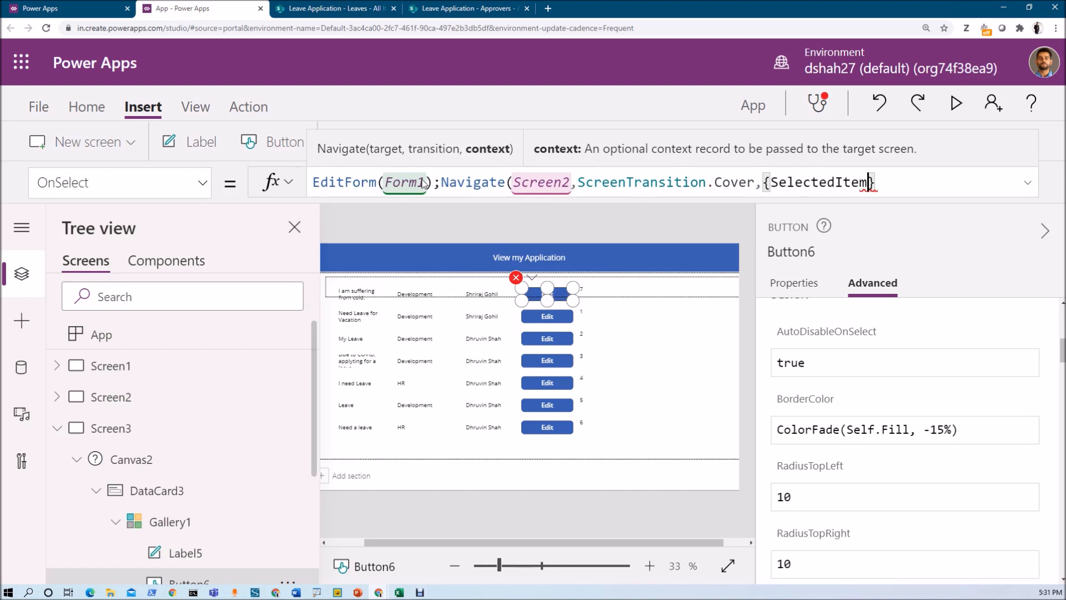
type(":")
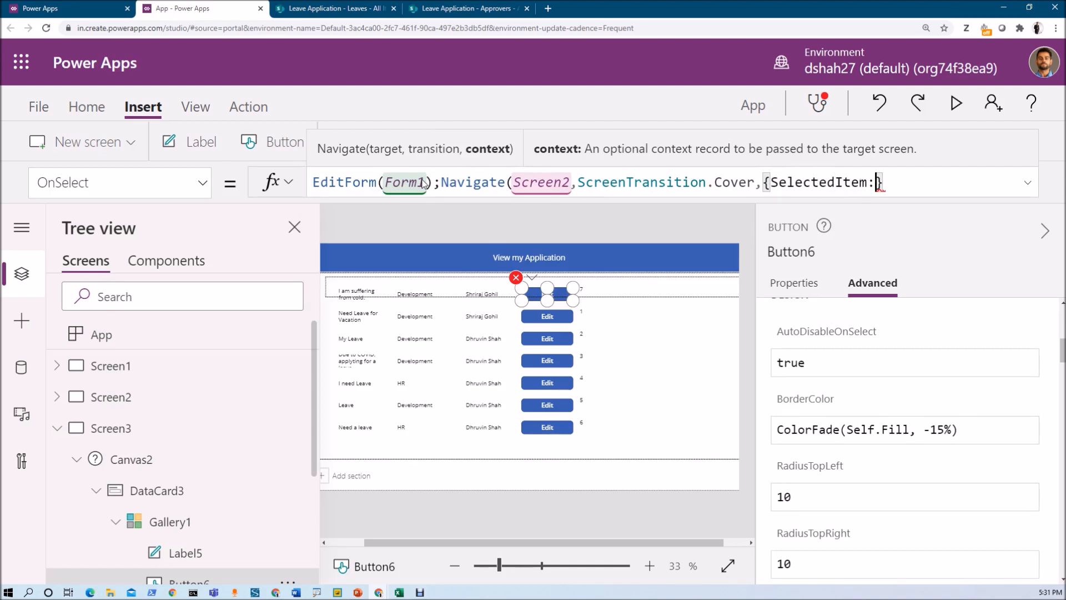
type("G")
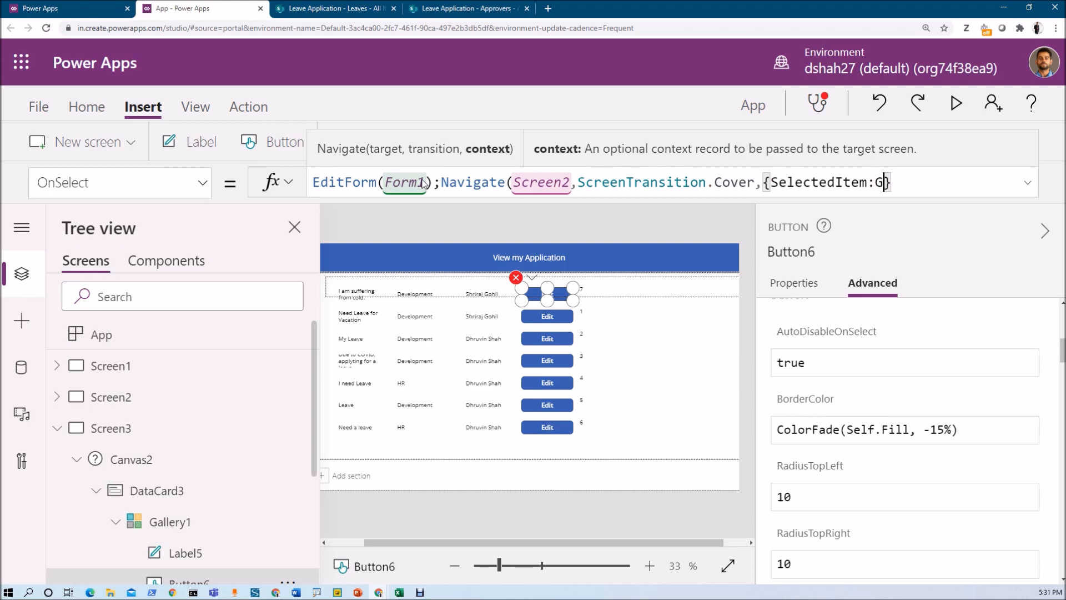
type("allery1.Selected")
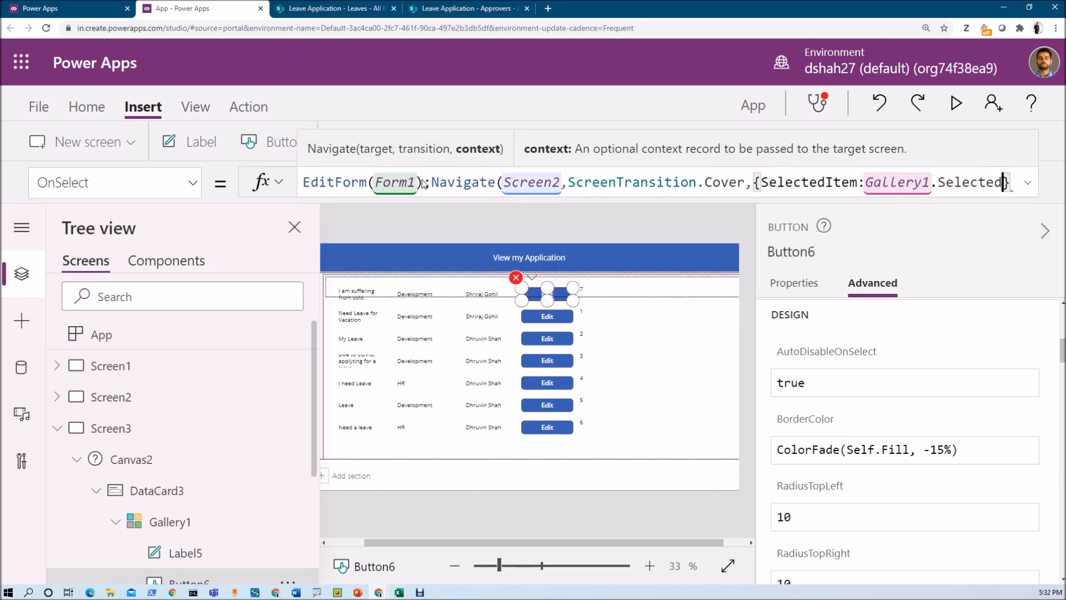
type("}")
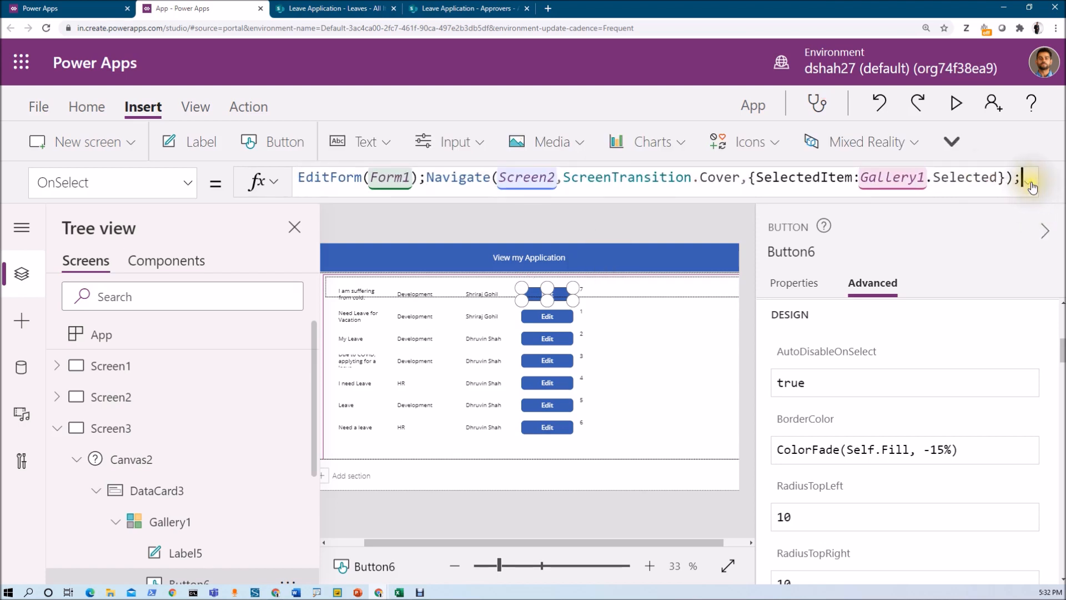
left_click(1032, 186)
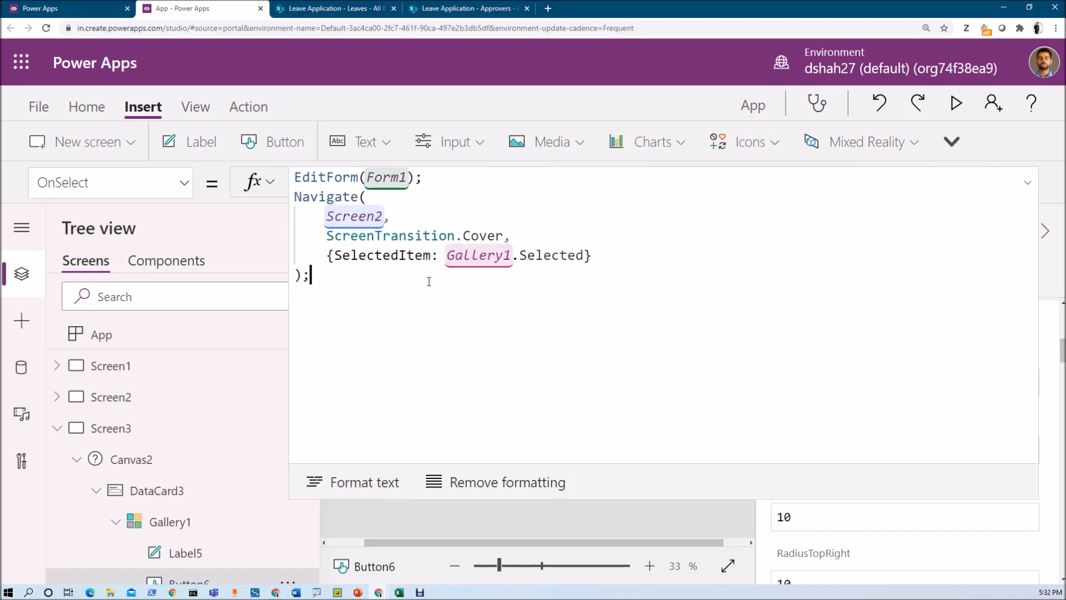
Step: Preview the app, use Edit on the first leave row, then close the preview
left_click(955, 103)
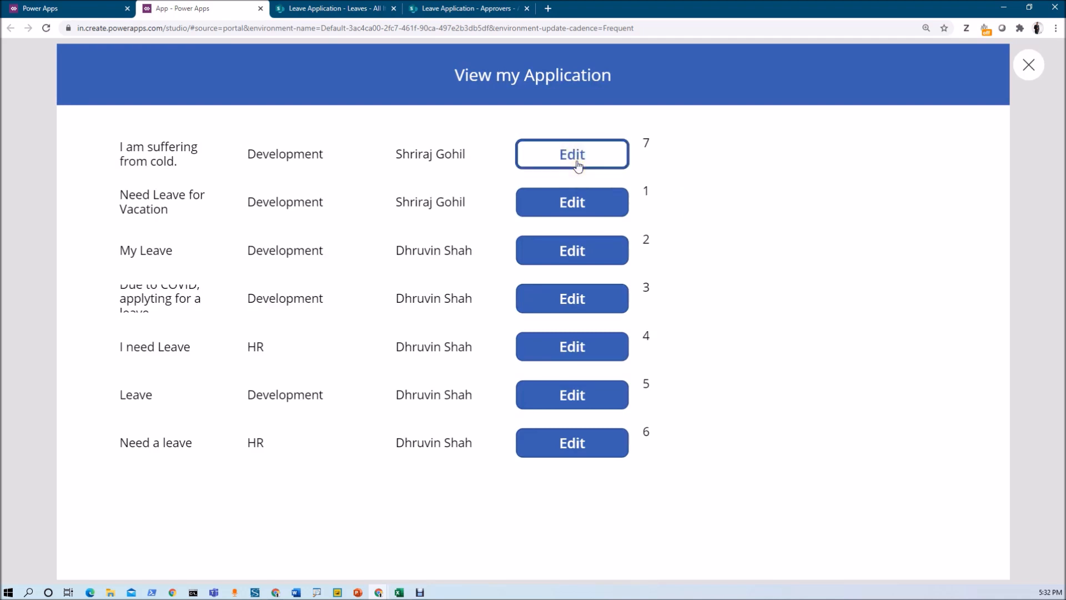
left_click(572, 153)
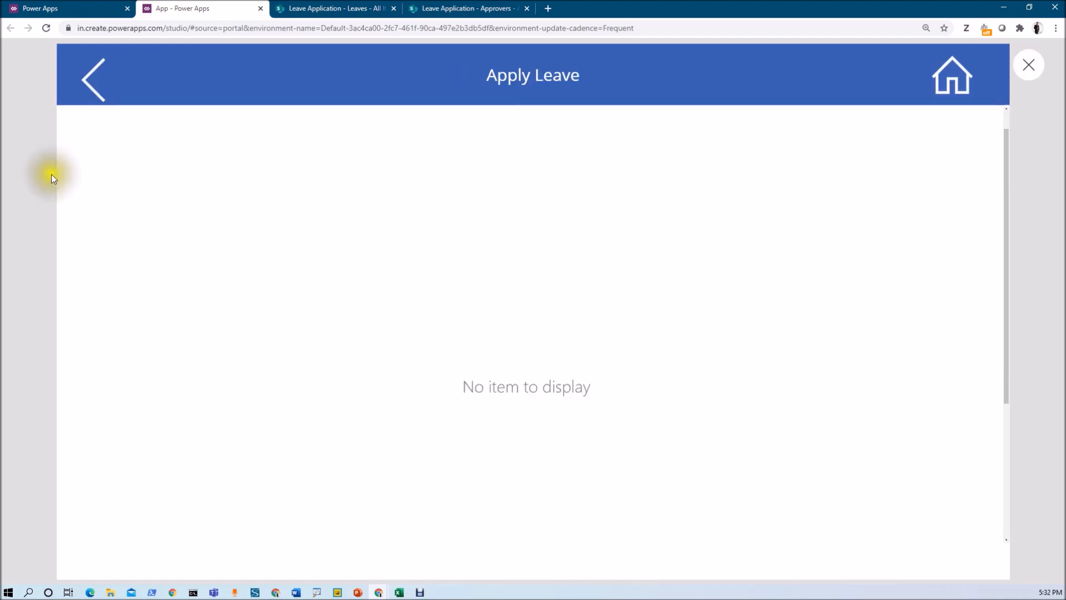
mouse_move(689, 301)
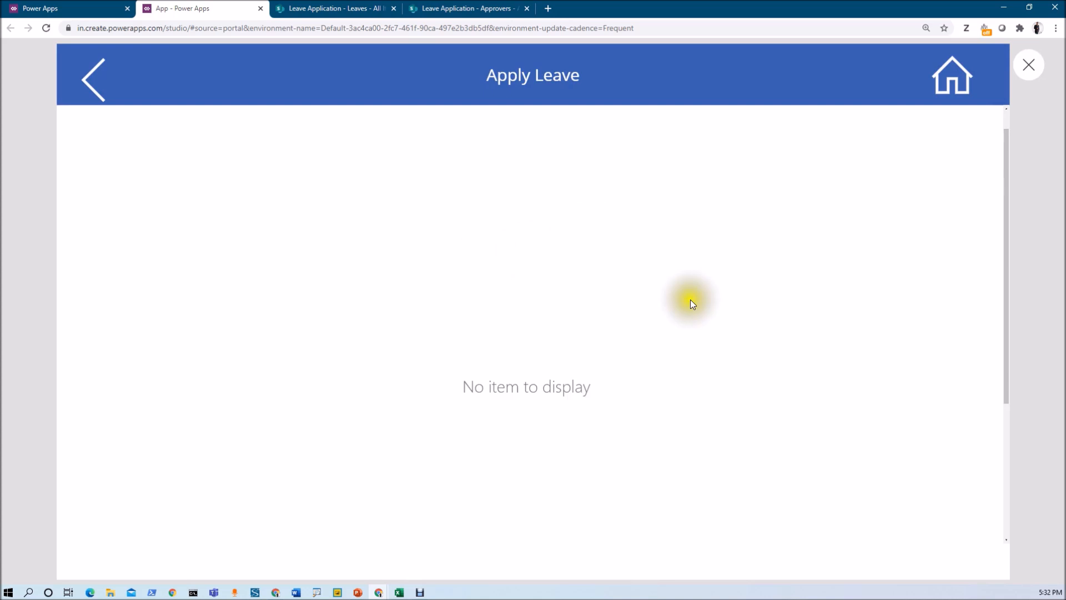
mouse_move(768, 245)
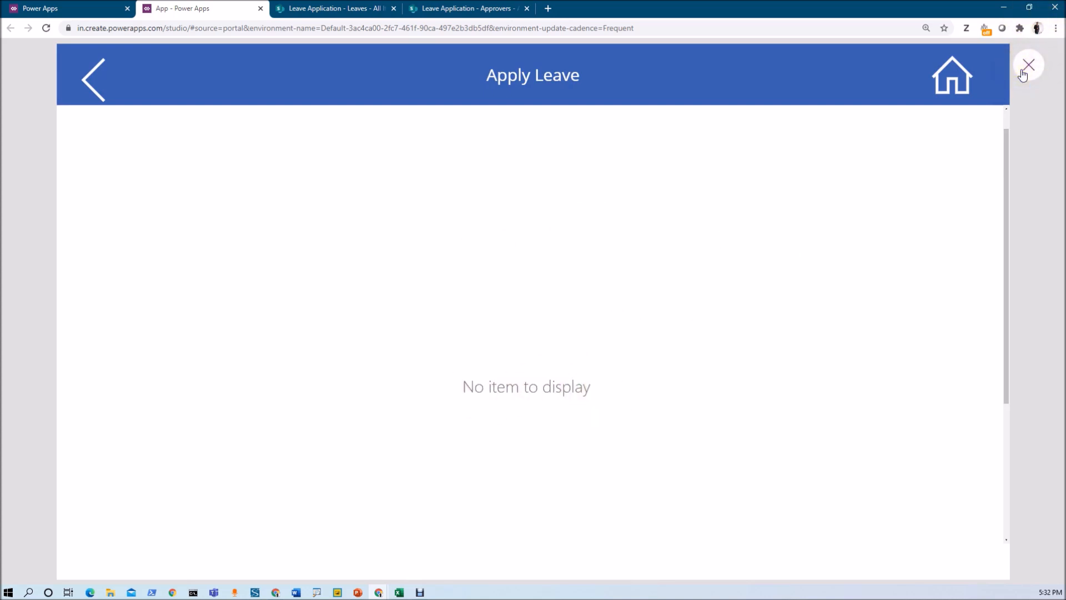
left_click(1028, 66)
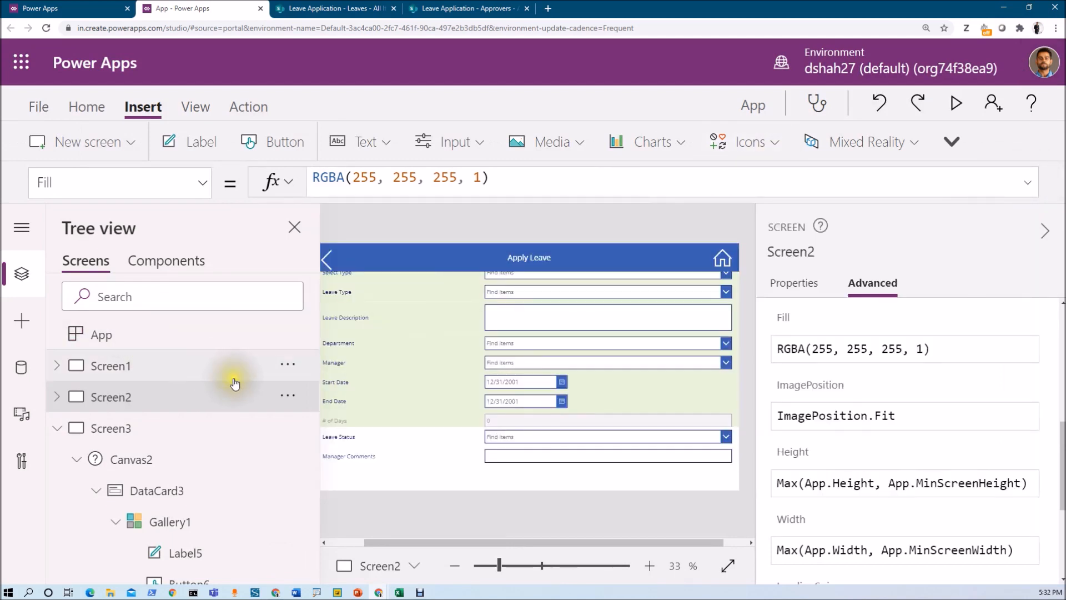
mouse_move(325, 422)
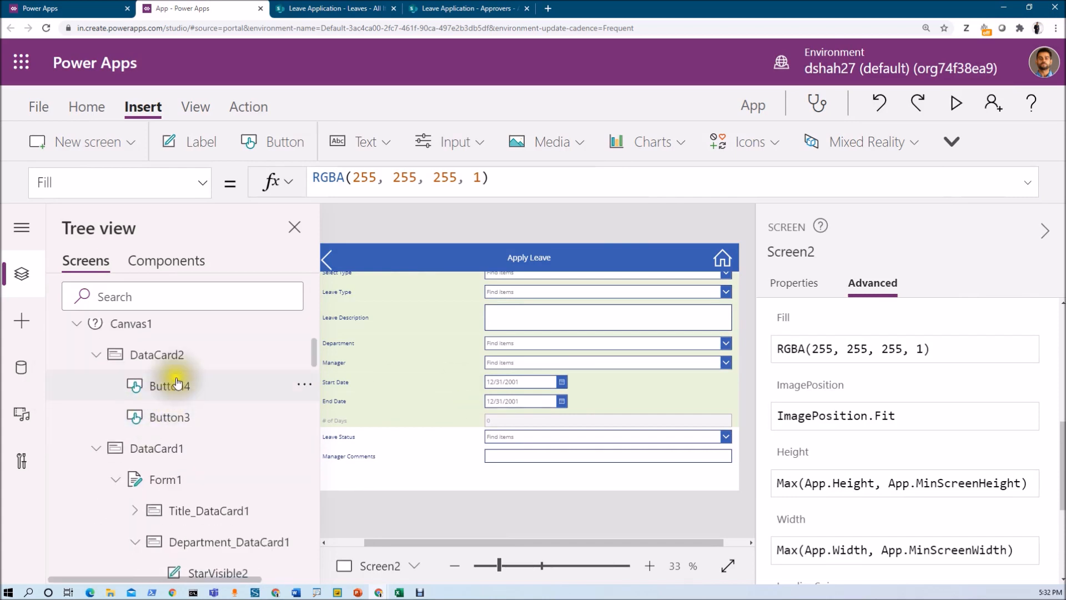
Step: Set Form1's Item property to SelectedItem so the form loads the chosen leave
left_click(166, 480)
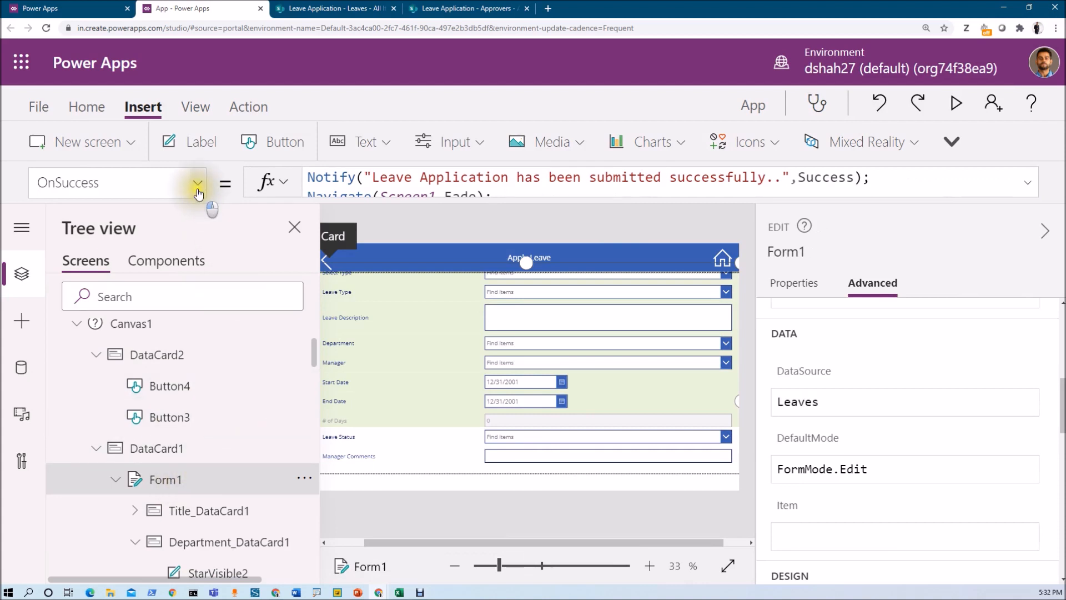
left_click(198, 183)
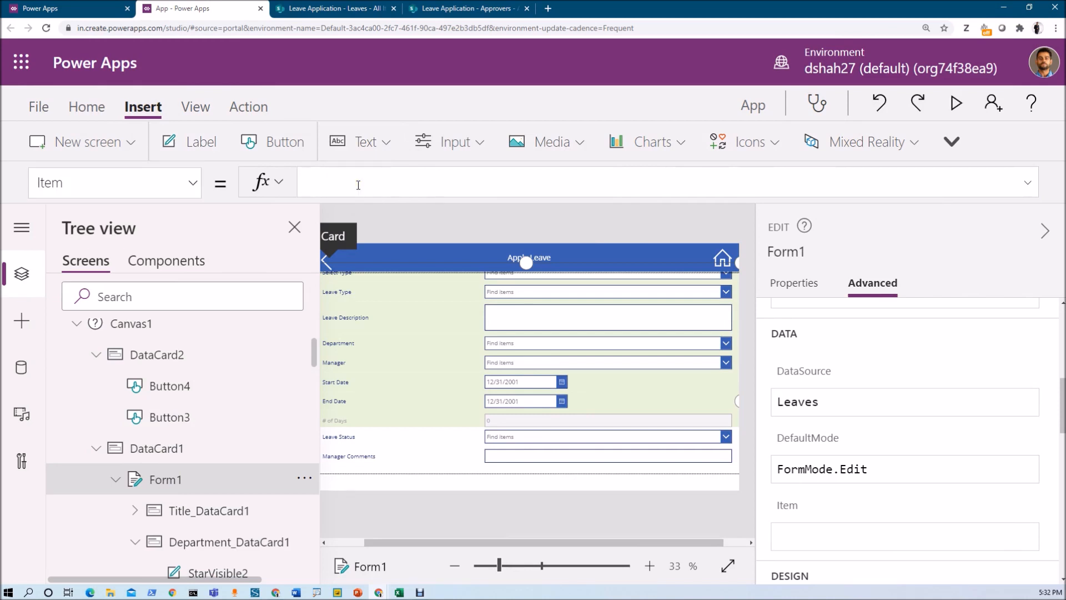
type("se")
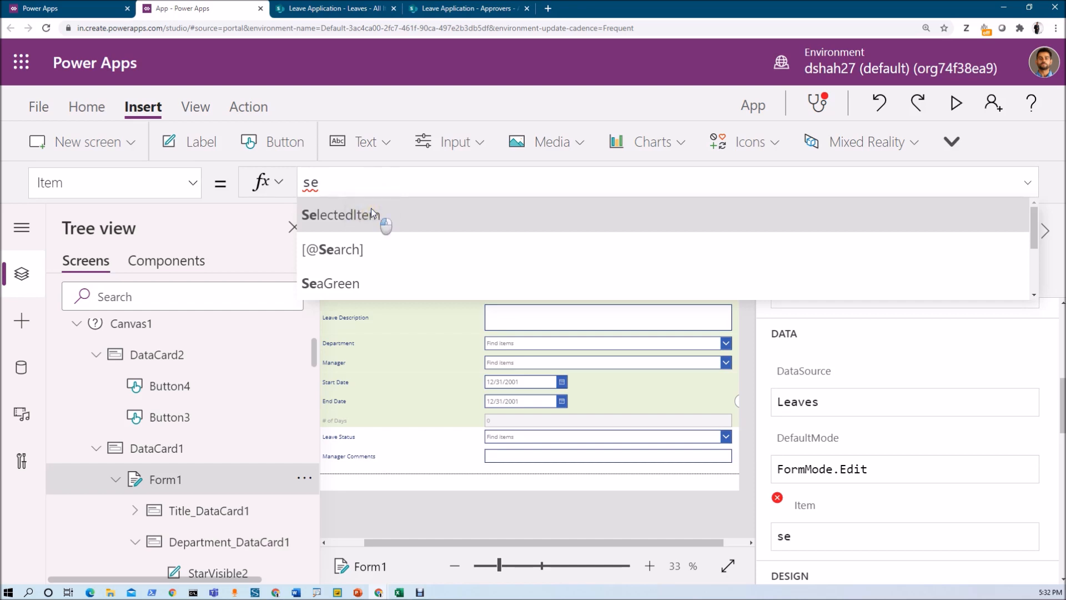
left_click(341, 214)
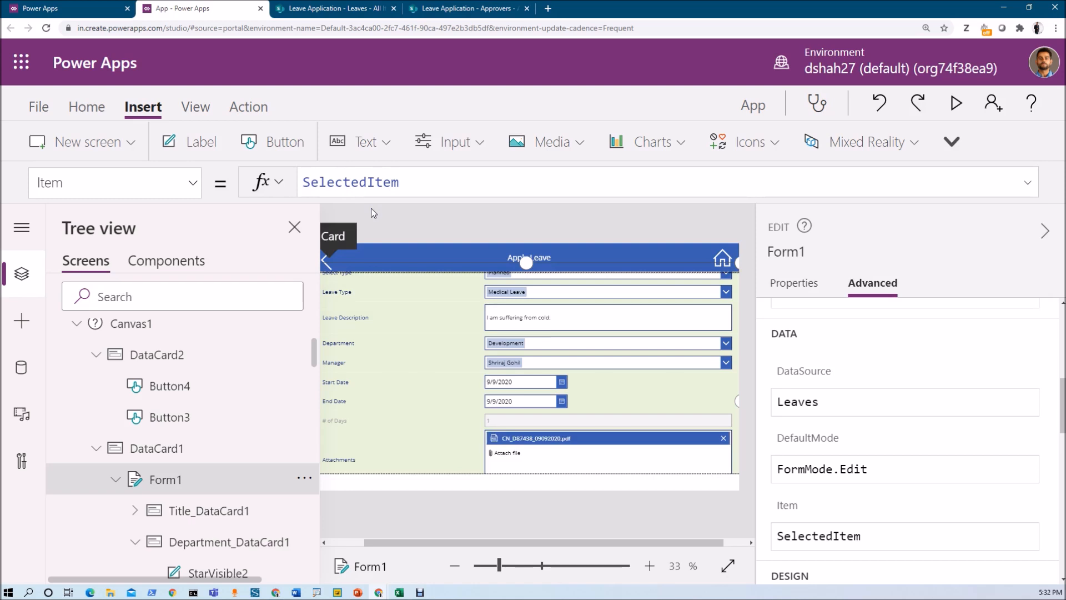
left_click(350, 182)
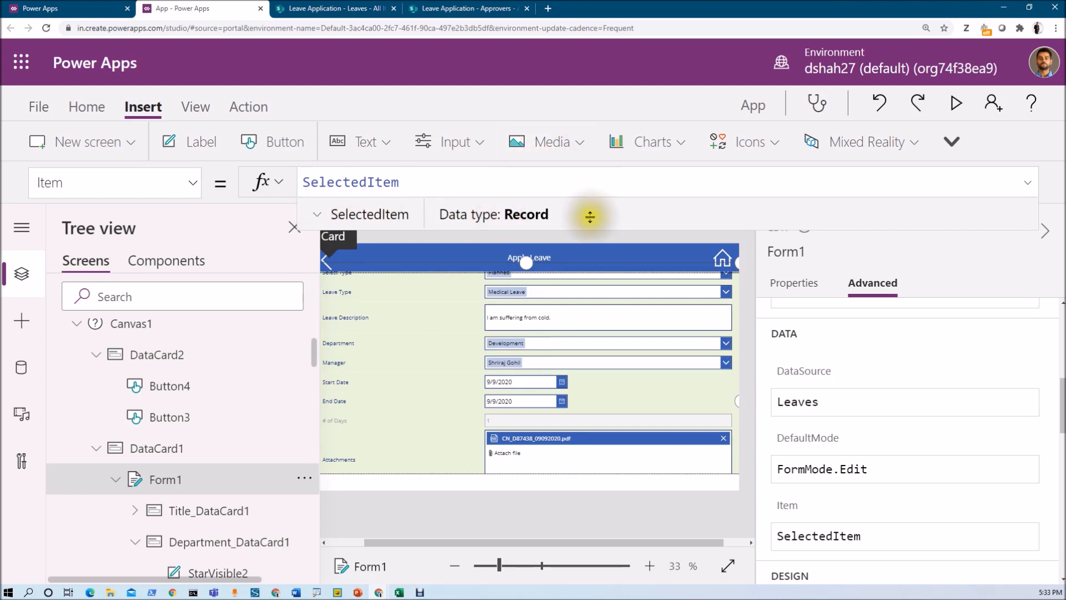
mouse_move(605, 306)
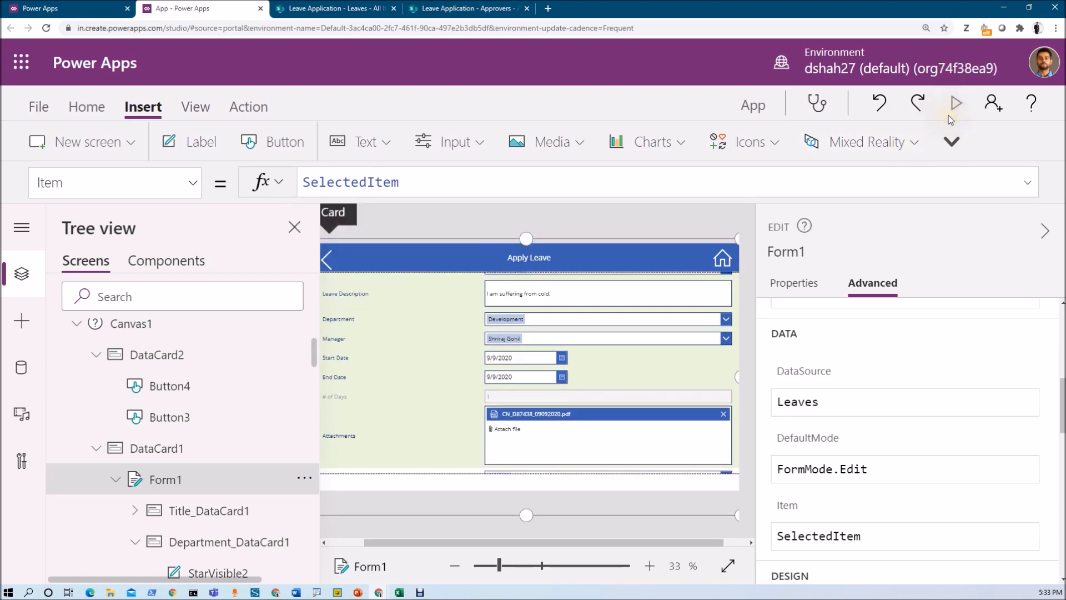
Step: Preview the edit flow again, then return to Screen1 with its two buttons
left_click(955, 104)
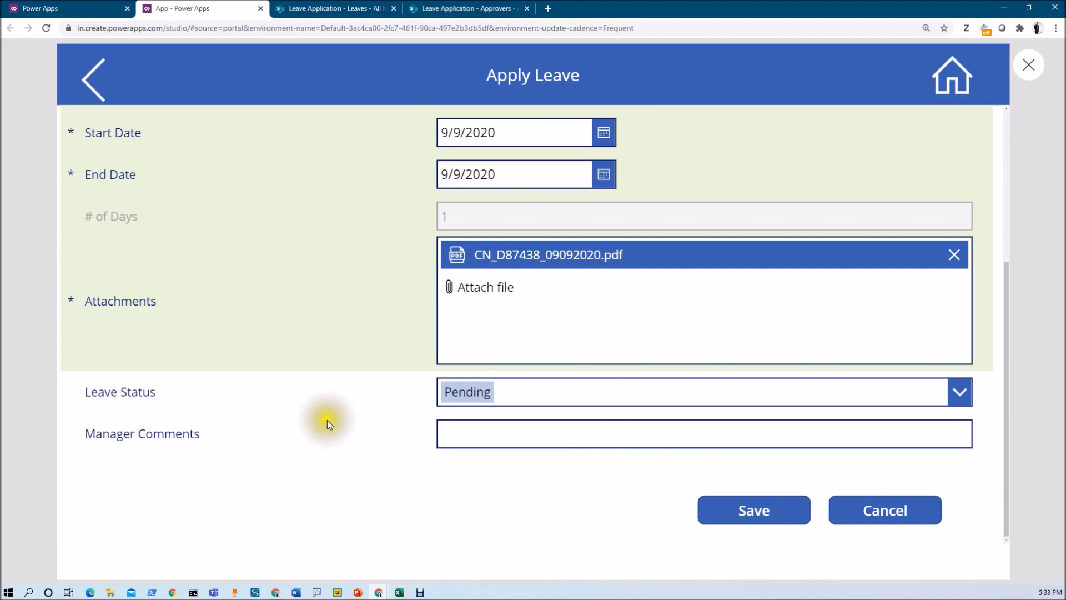
mouse_move(862, 362)
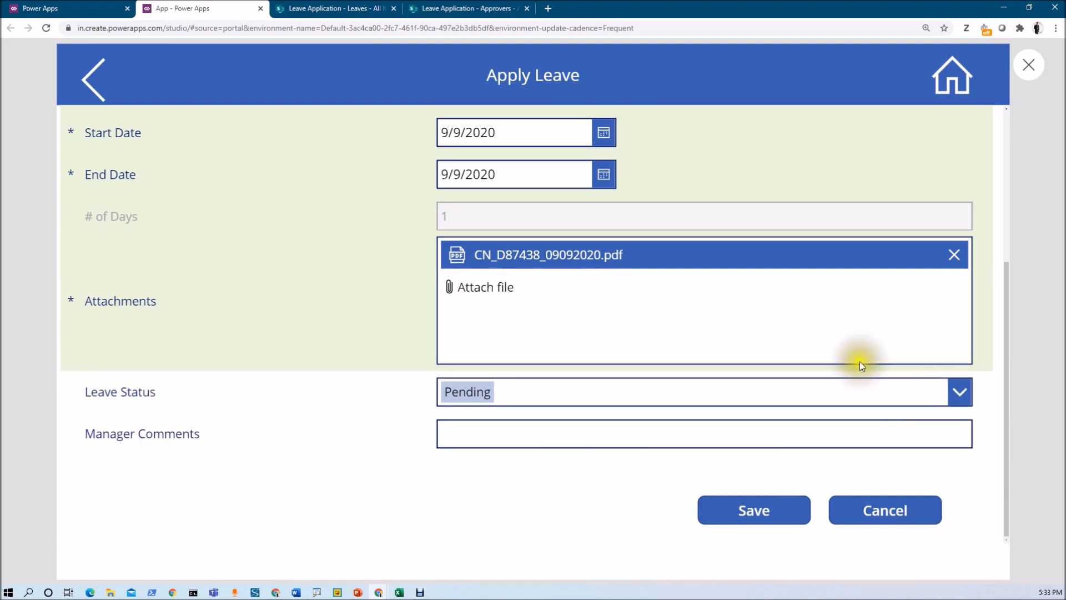
mouse_move(411, 414)
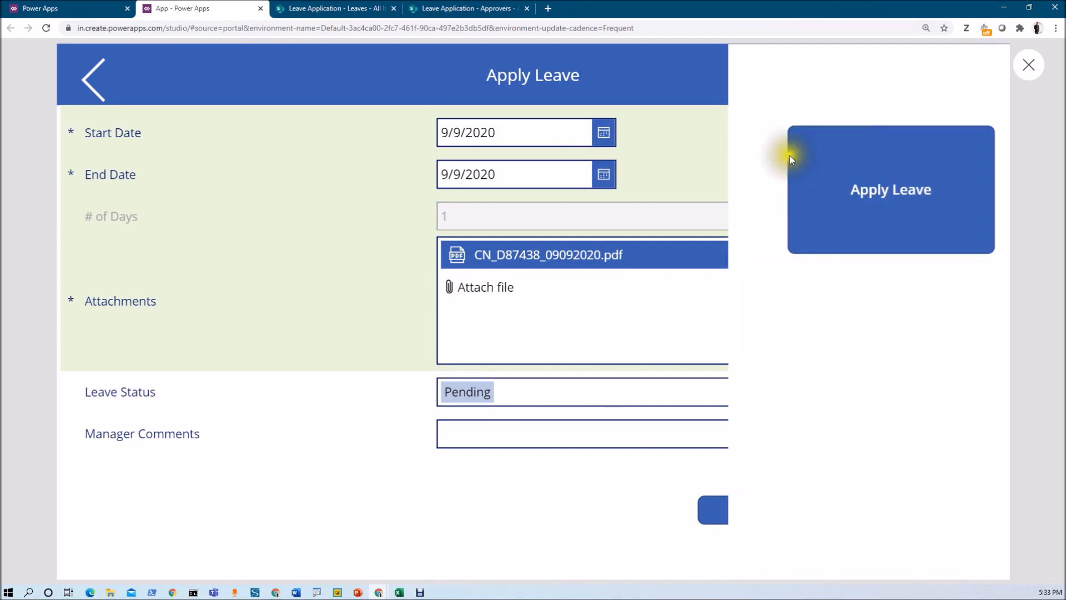
left_click(94, 79)
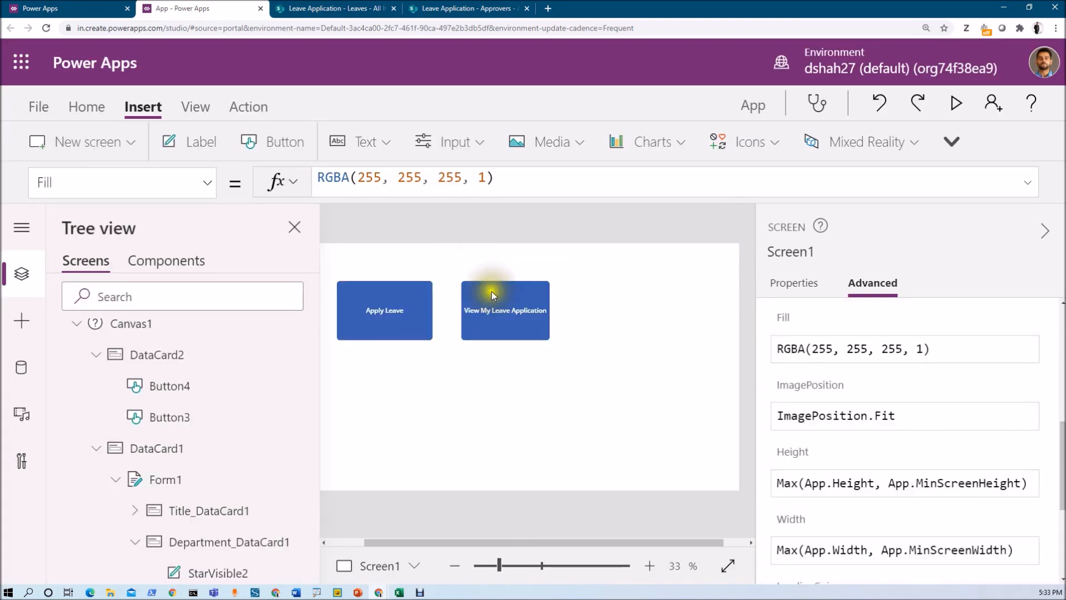
Step: Set Button5's OnSelect to Navigate(Screen3, ScreenTransition.Cover)
left_click(505, 310)
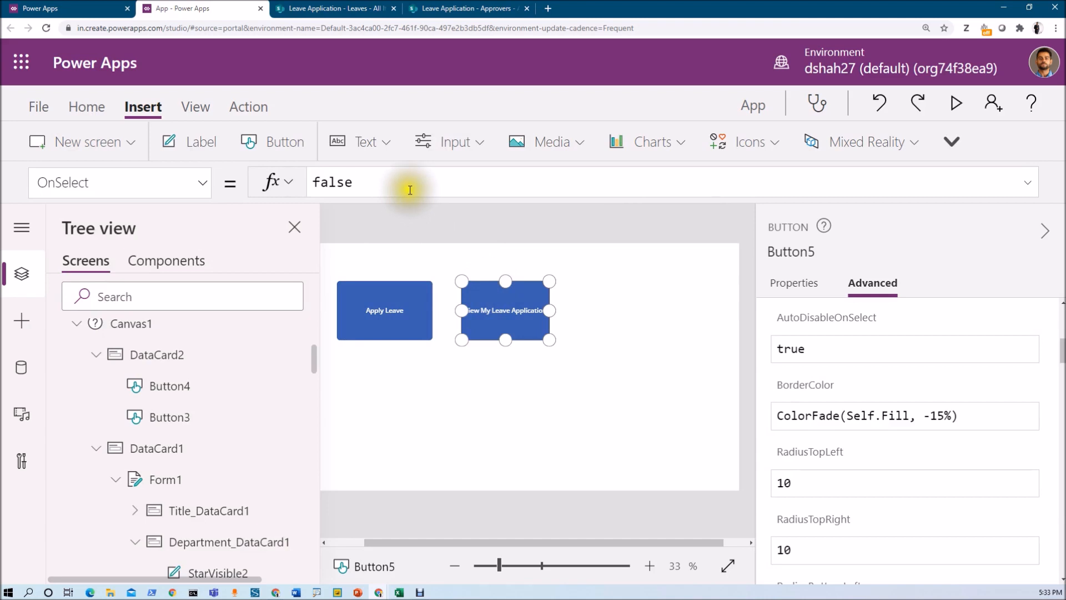
type("Navigate(")
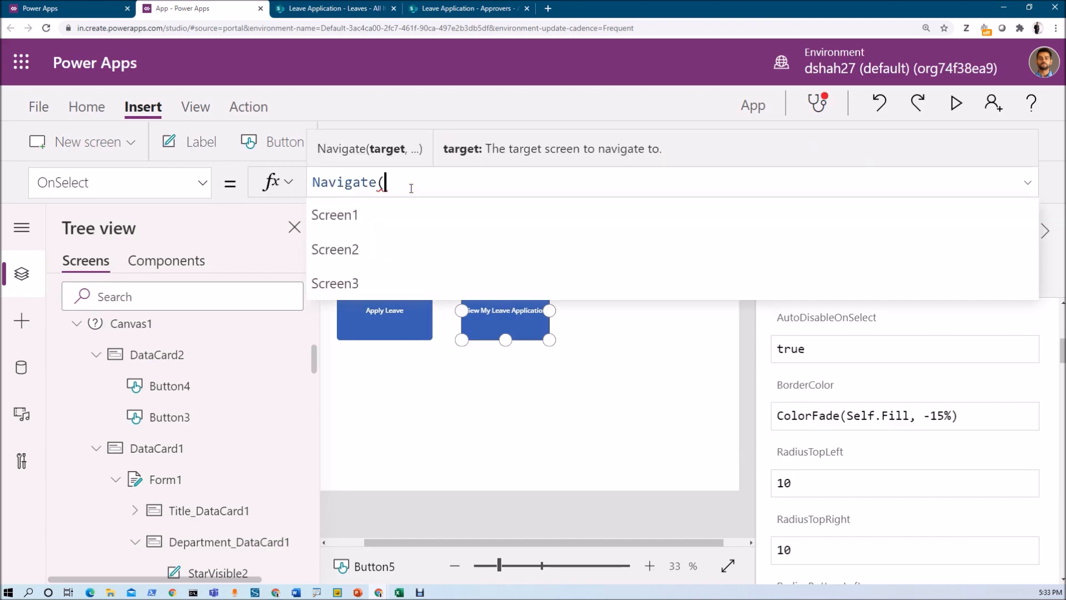
left_click(334, 283)
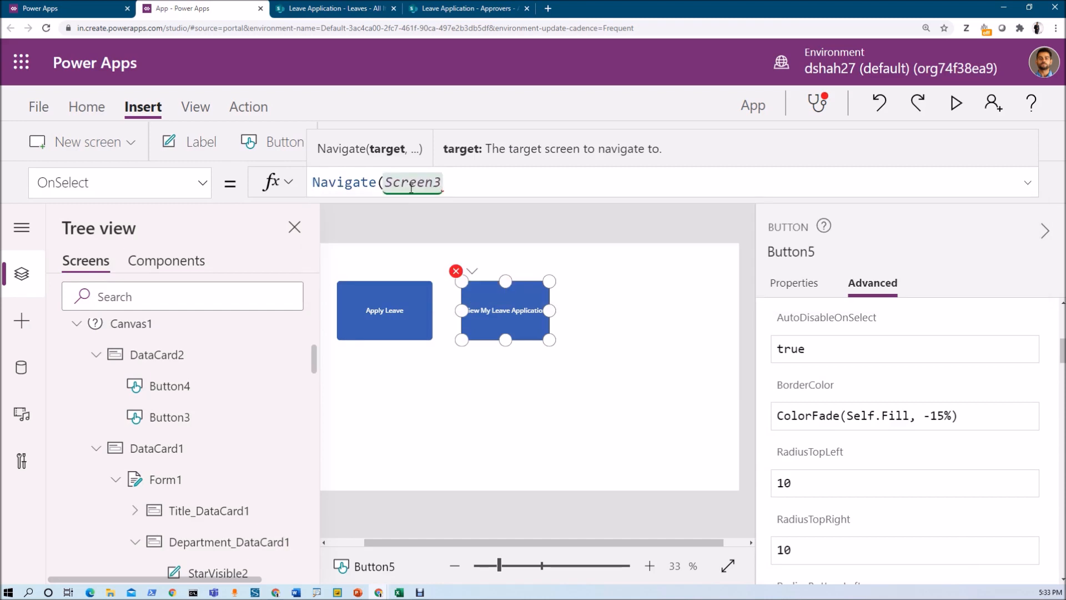
type(", ScreenTransition.Cover")
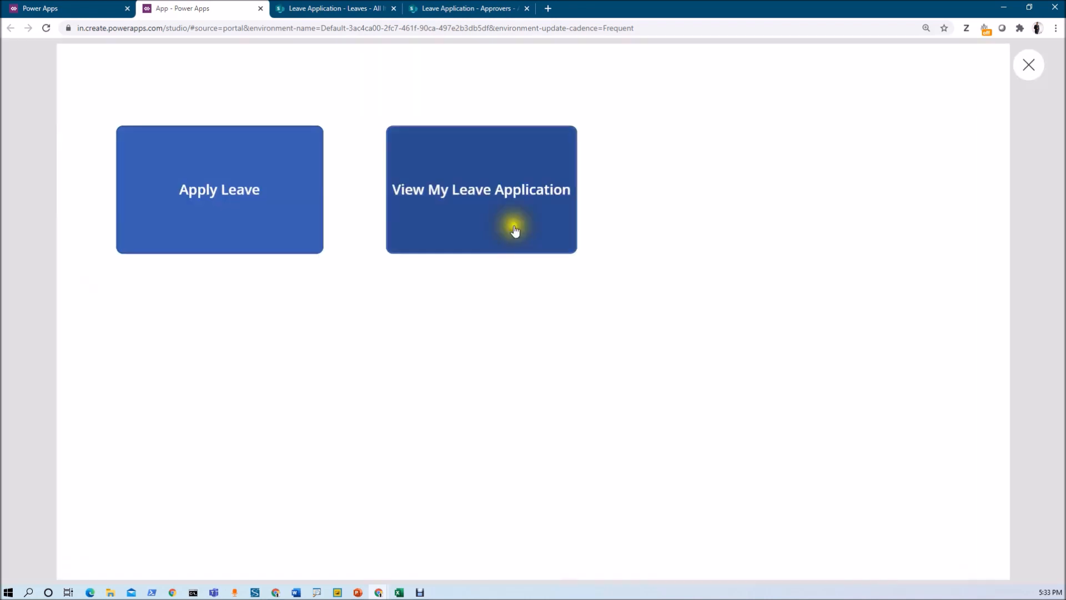
Step: Open the 'I am suffering from cold.' leave for editing and set Leave Status to Approved
left_click(481, 189)
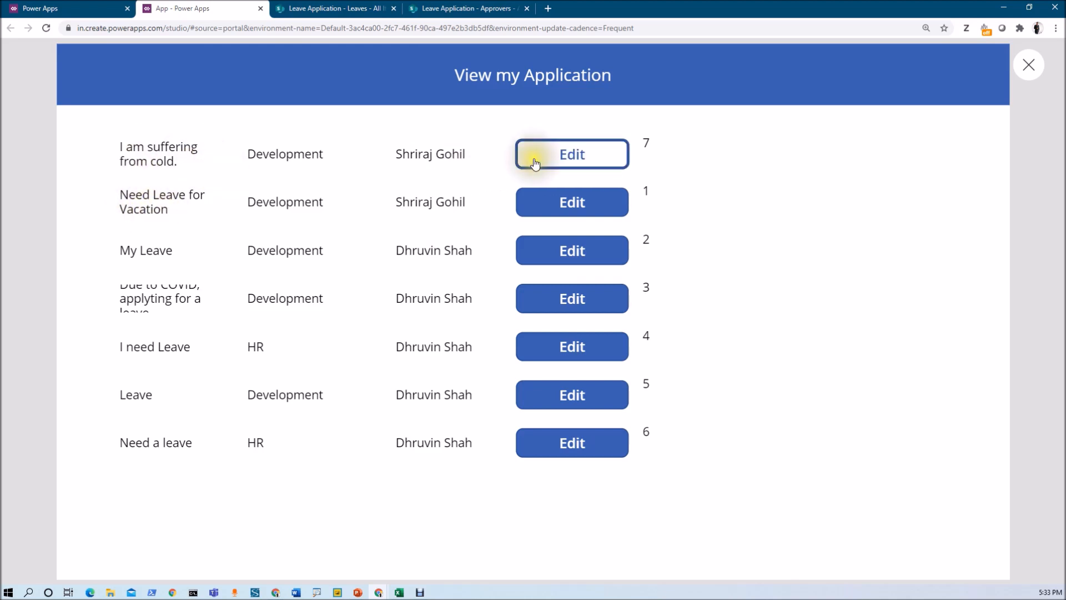
left_click(571, 153)
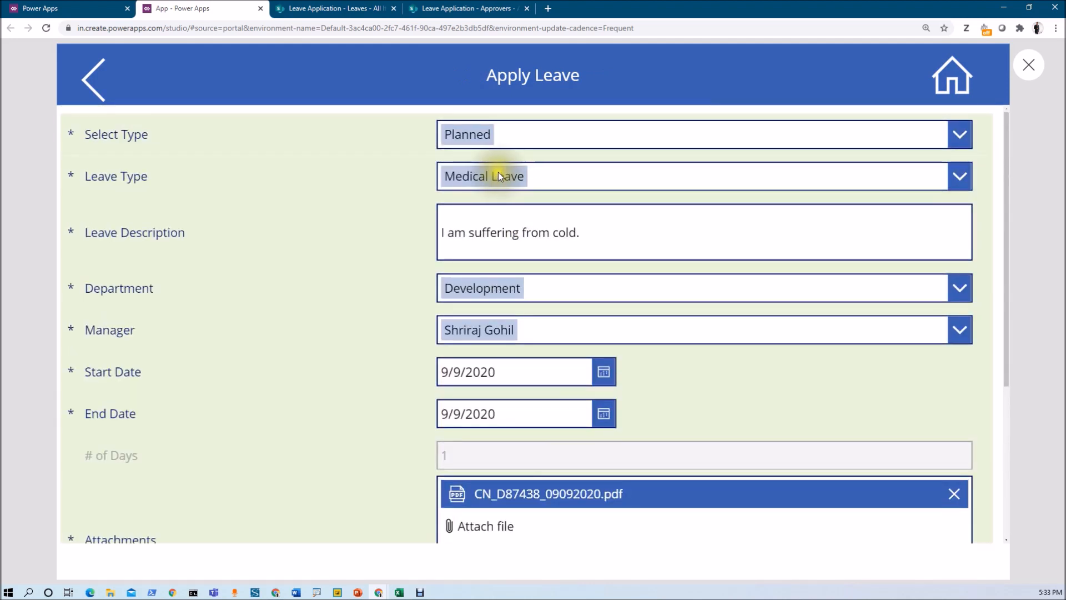
scroll("down", 3)
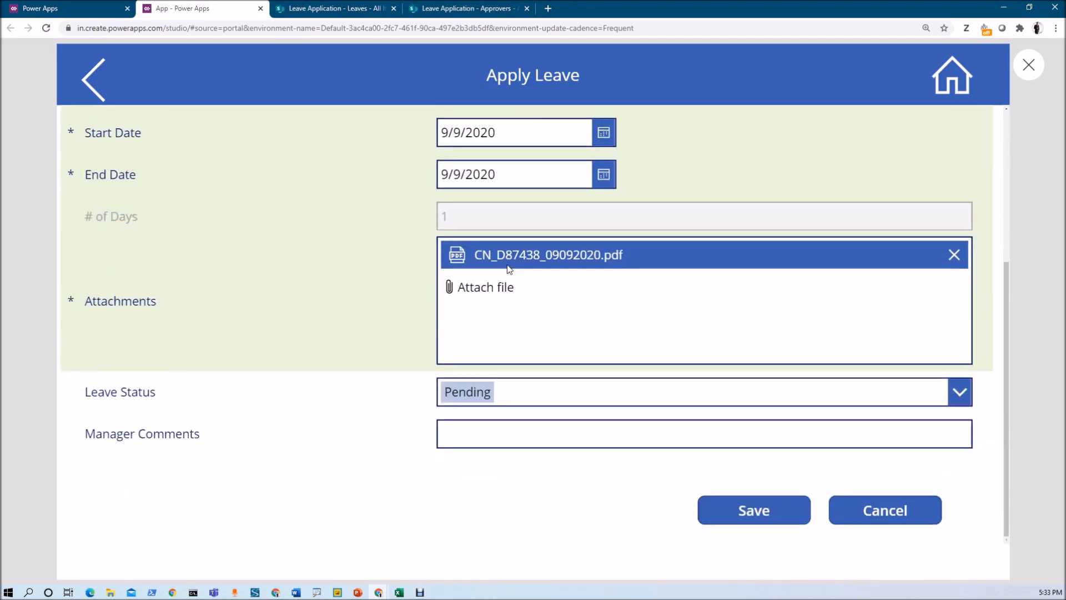
left_click(704, 433)
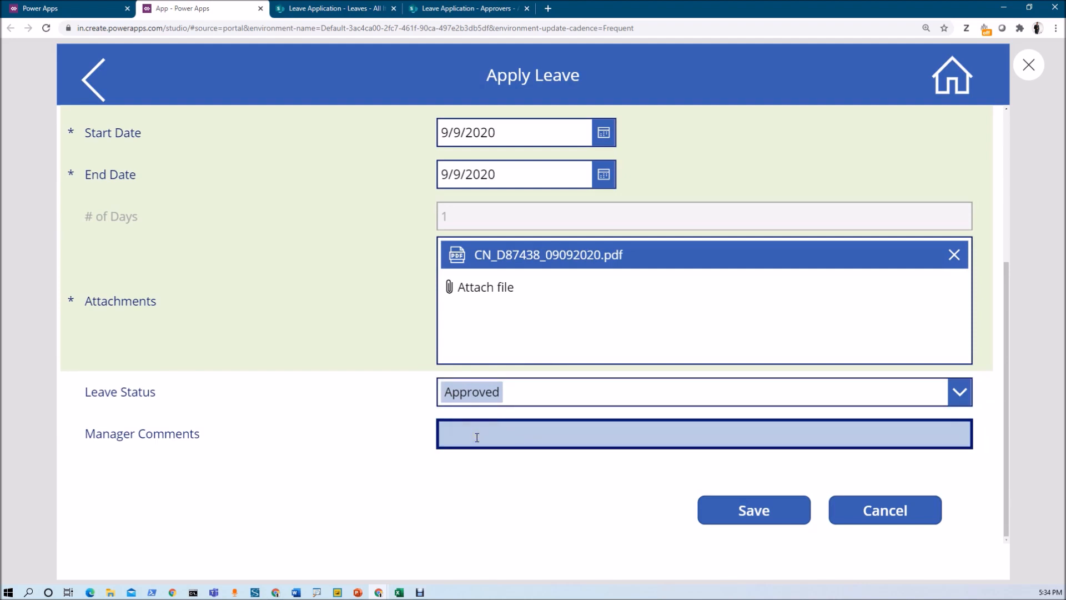
Step: Add the manager comment 'Leave Approved!' and save the leave application
type("Lead")
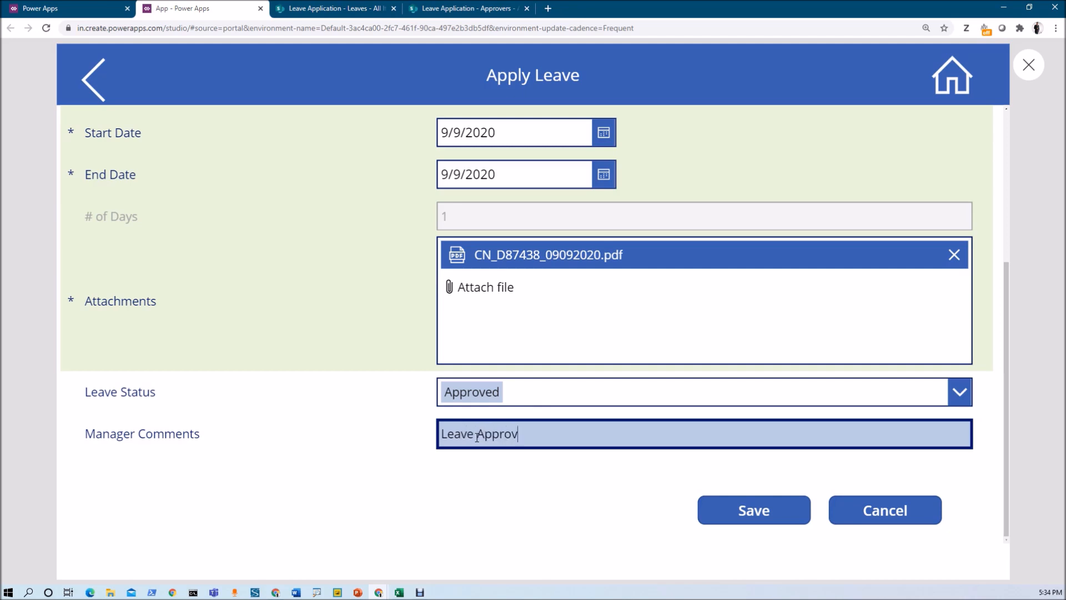
type("ed!")
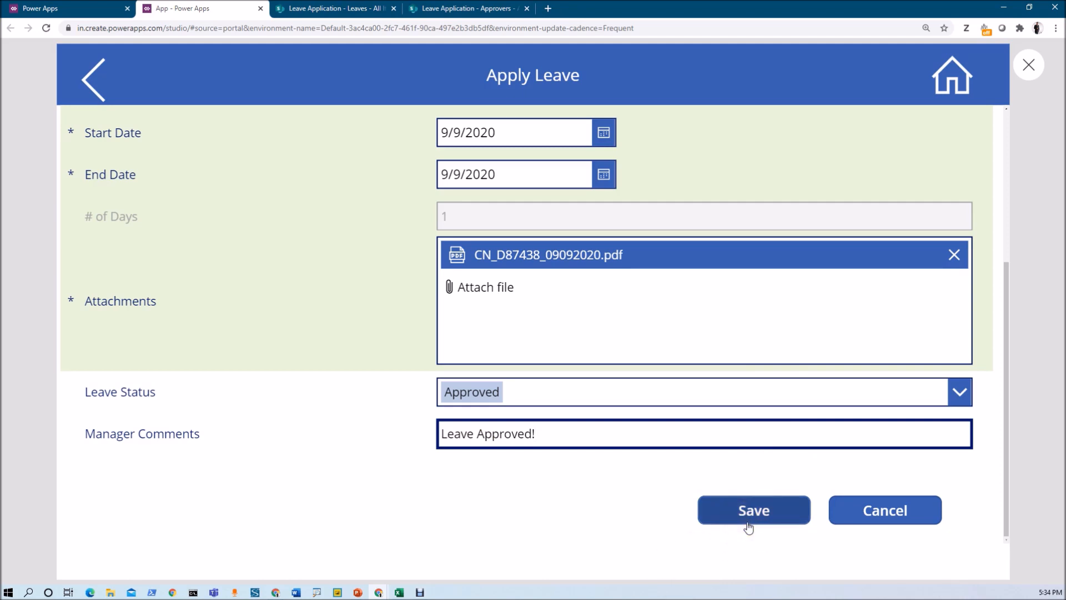
left_click(753, 509)
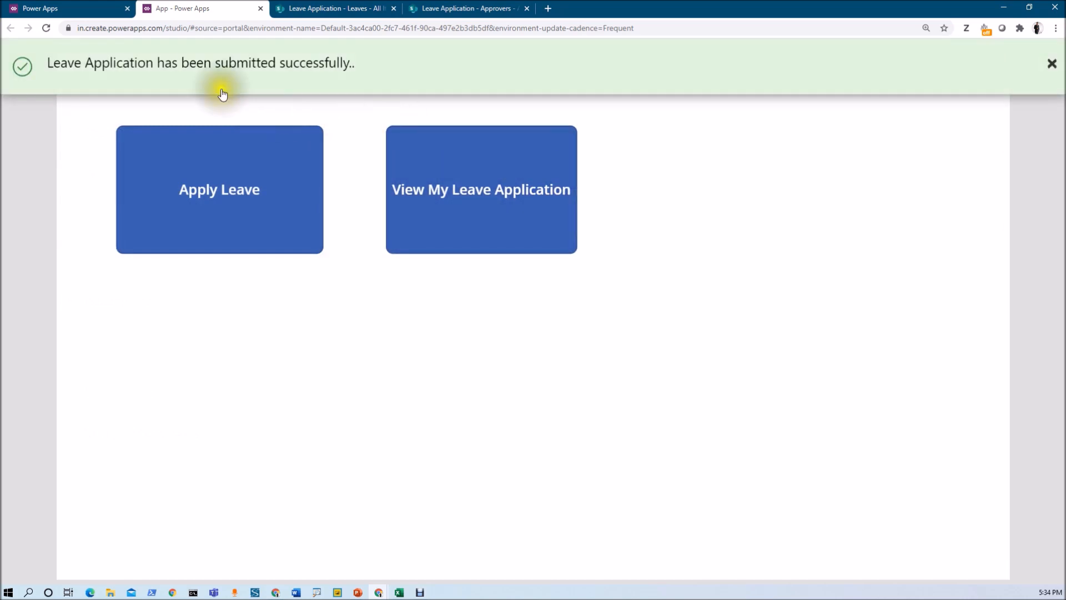
mouse_move(462, 81)
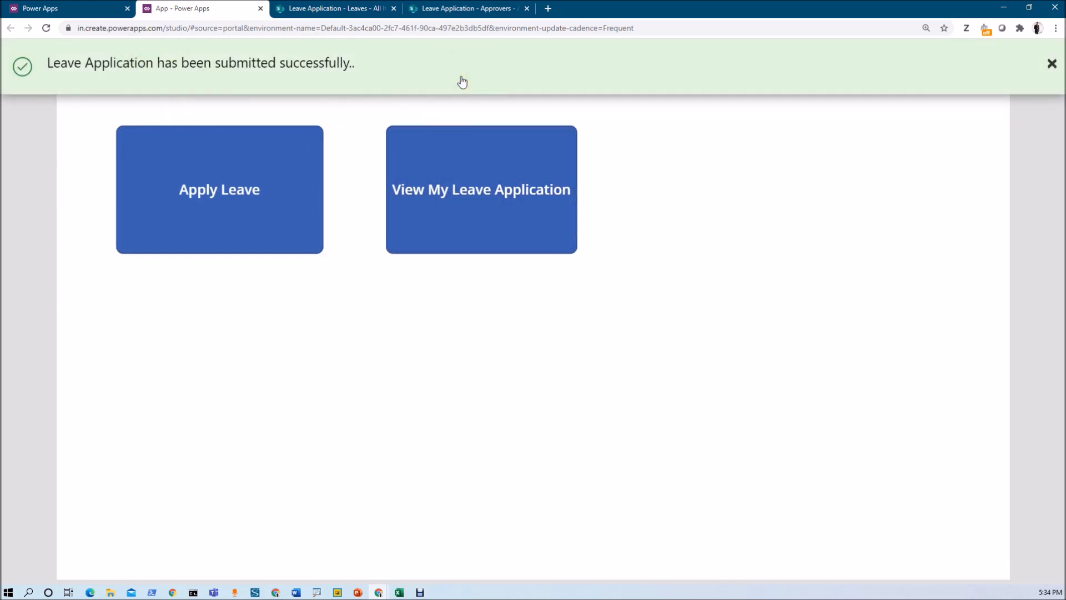
Step: Reopen the cold leave from the list to verify the saved values, then return Home
left_click(481, 189)
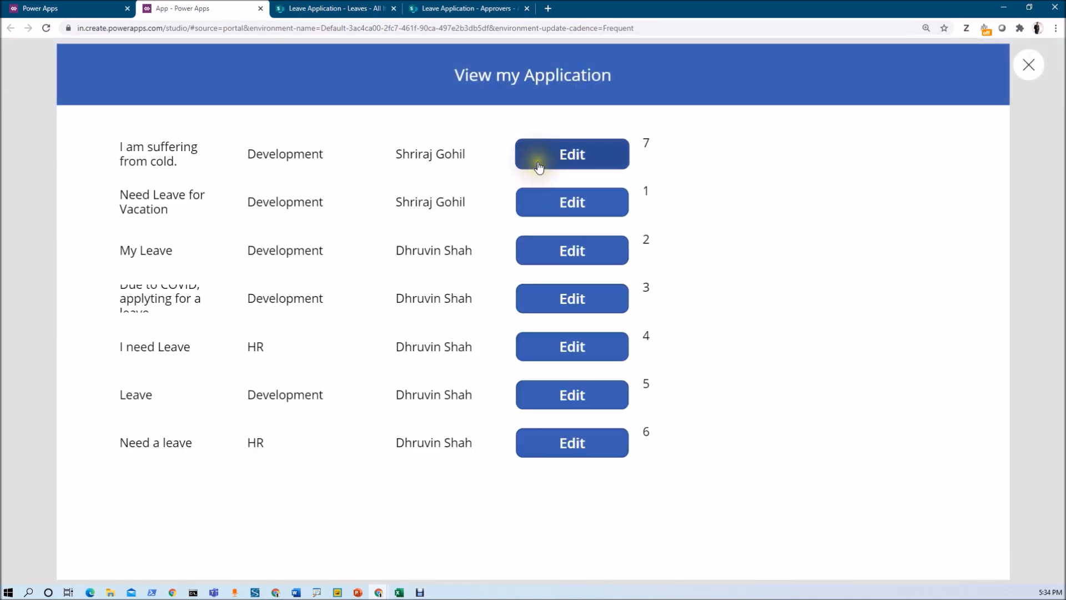
left_click(571, 154)
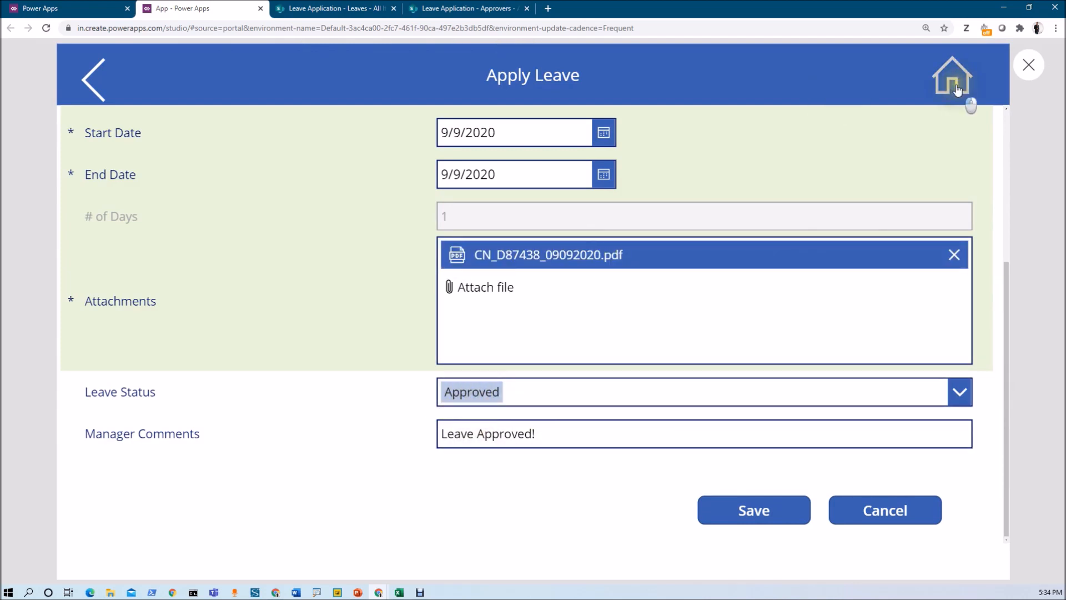
left_click(951, 77)
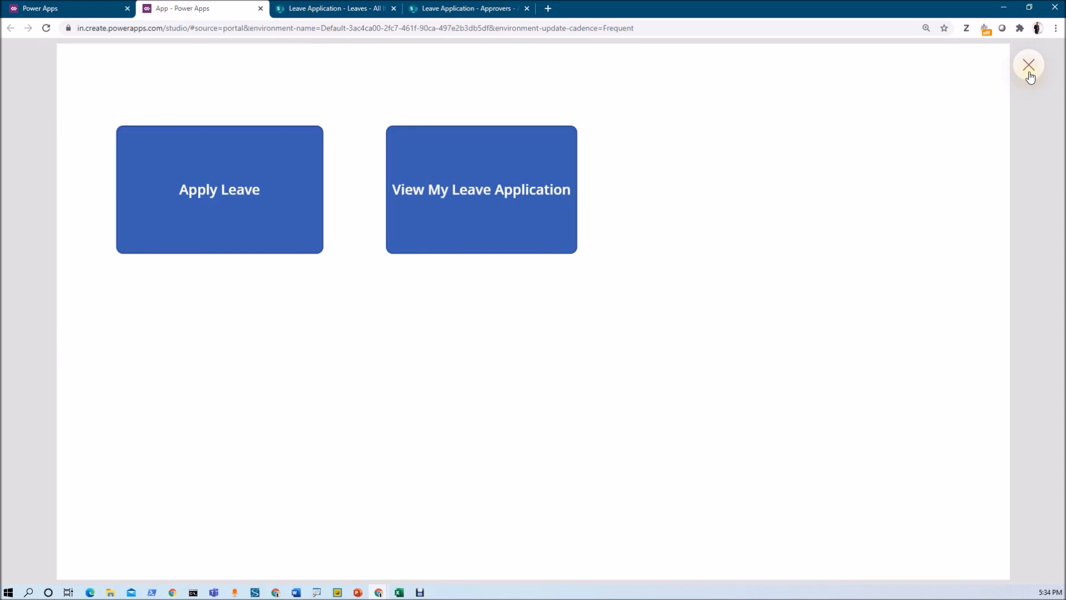
Step: Exit the preview and select Screen2 showing the approved leave's edit form
left_click(1028, 66)
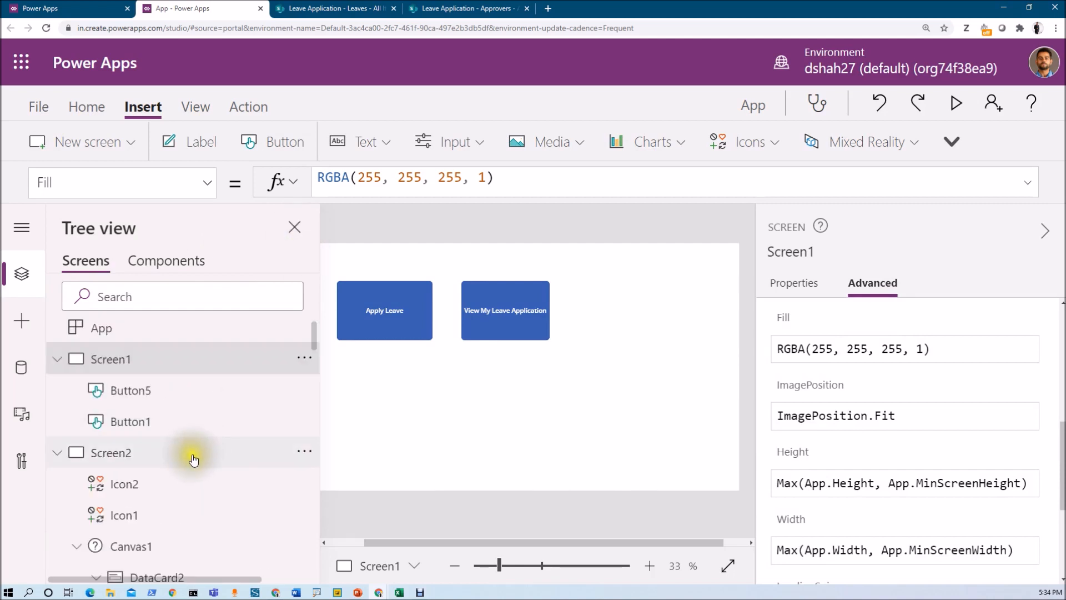
left_click(109, 452)
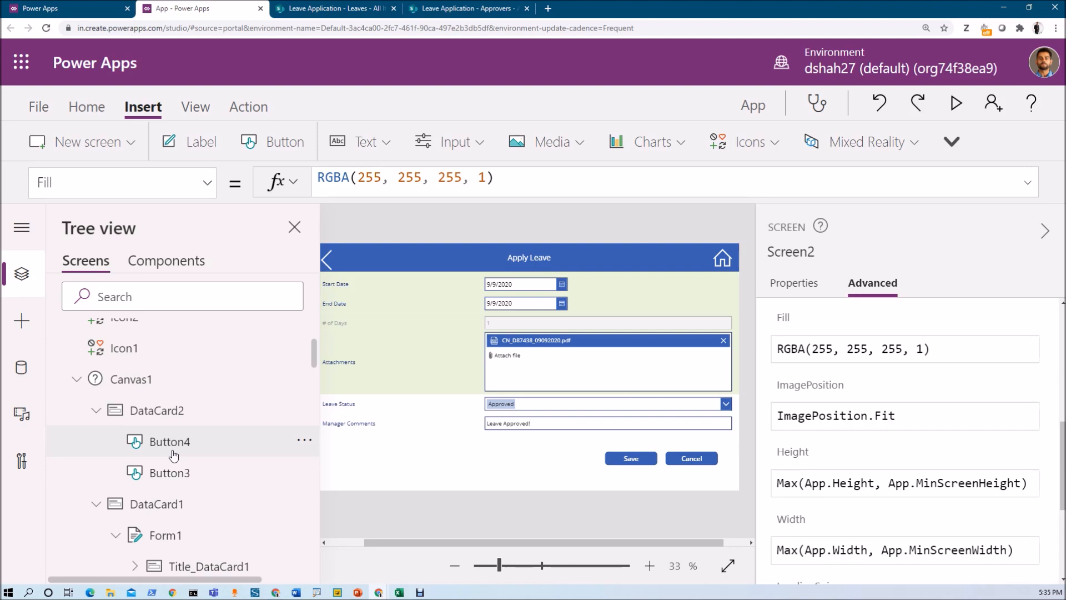
left_click(65, 8)
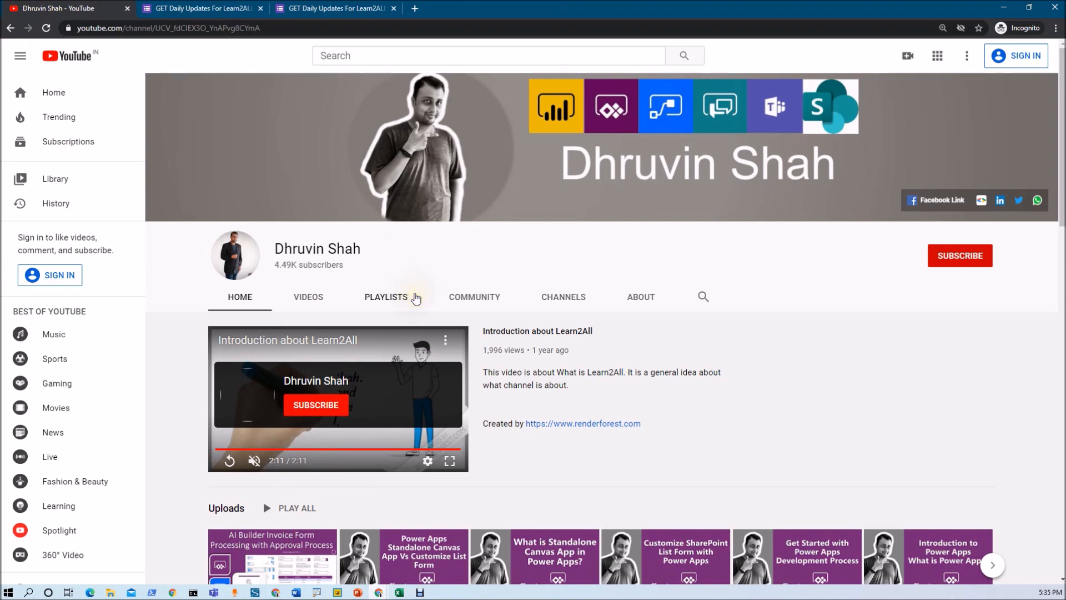
mouse_move(909, 253)
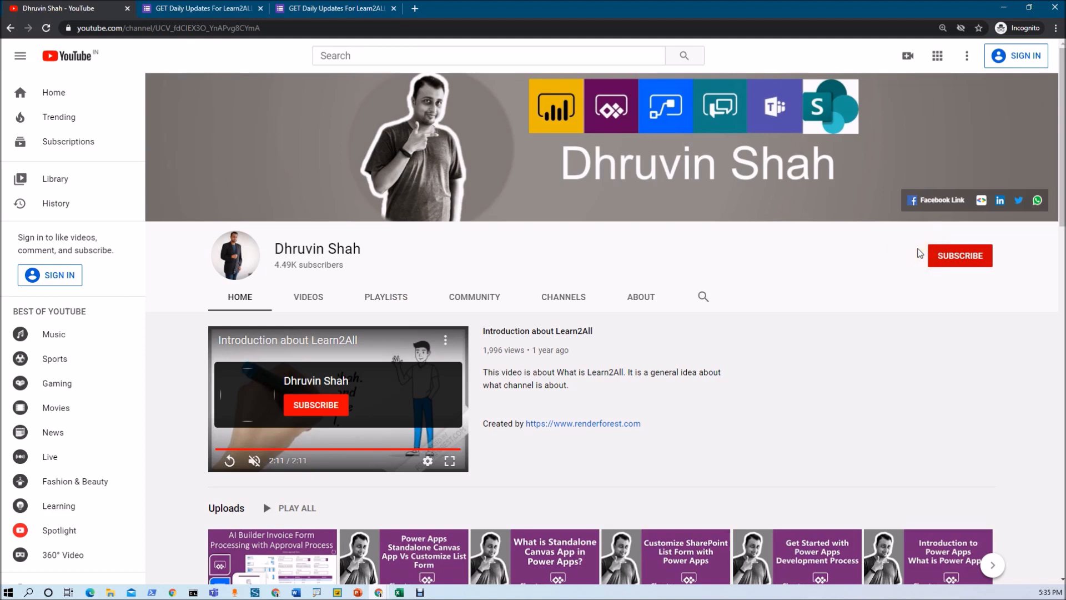
mouse_move(964, 263)
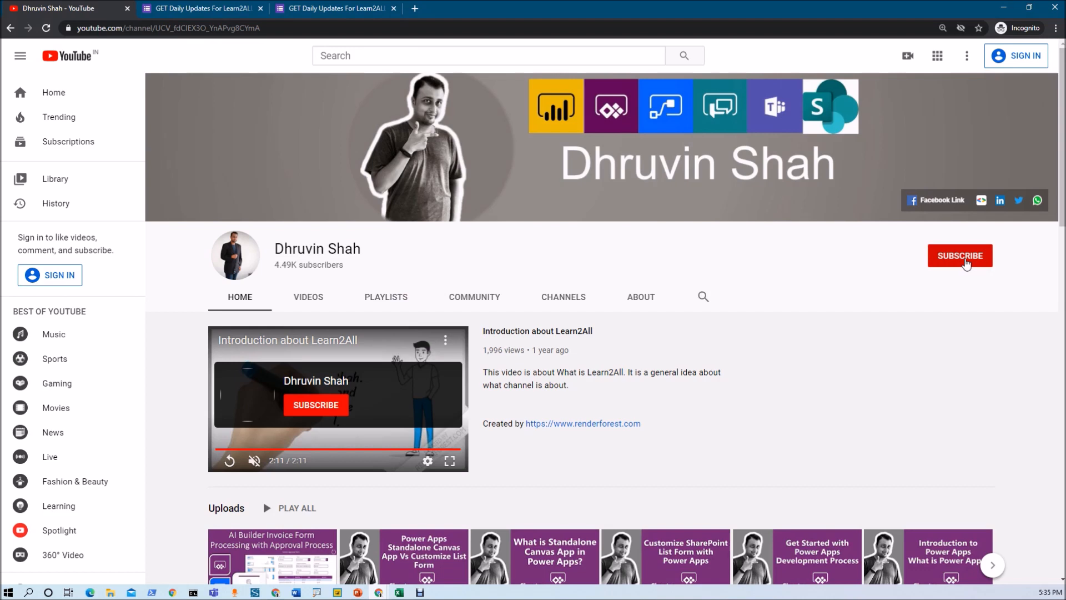
mouse_move(962, 226)
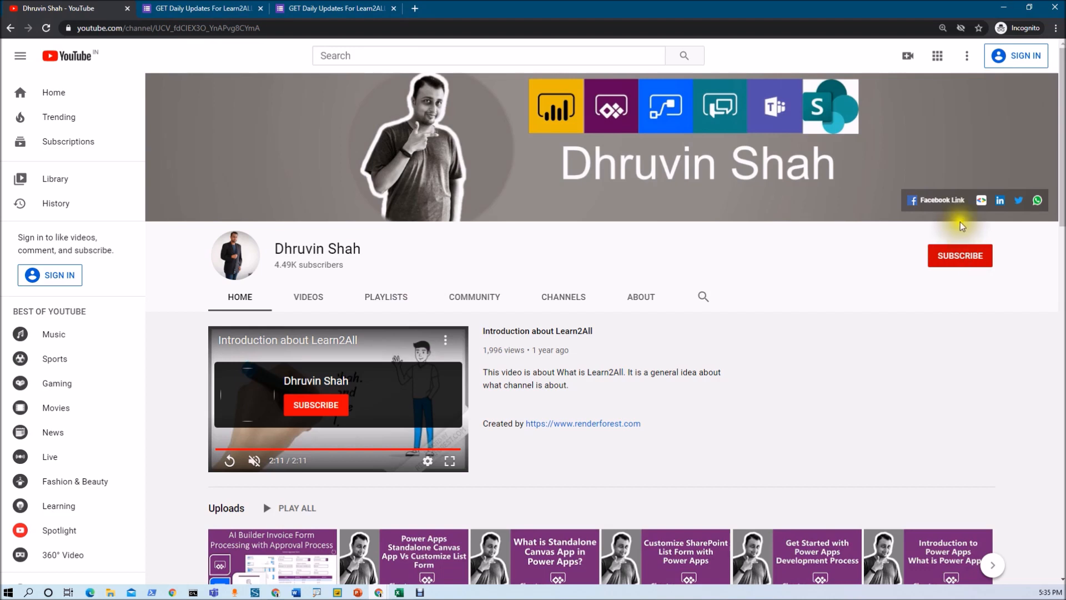
mouse_move(1037, 200)
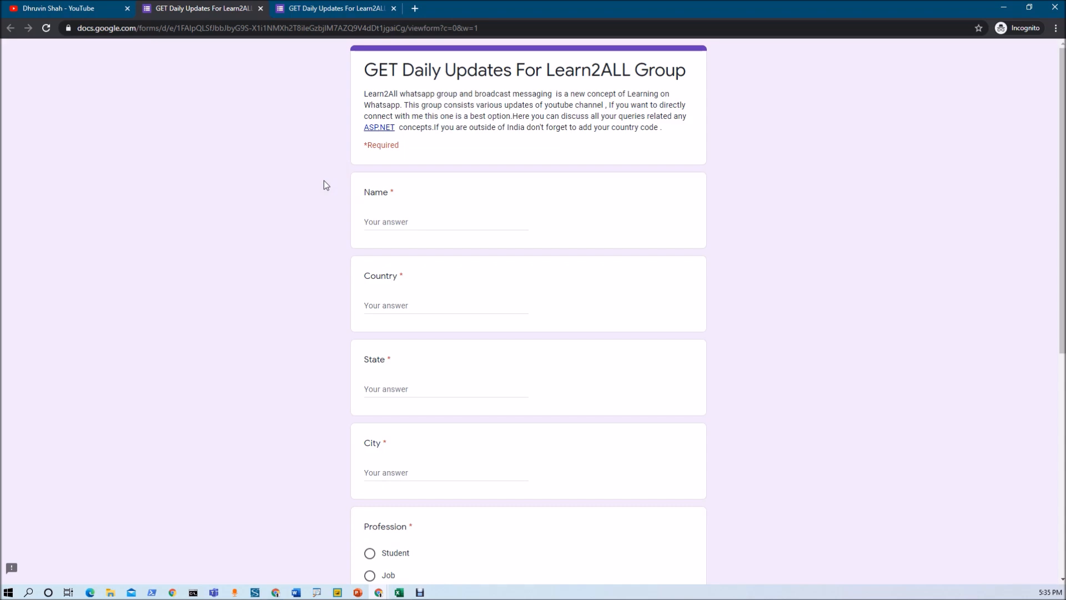
left_click(61, 8)
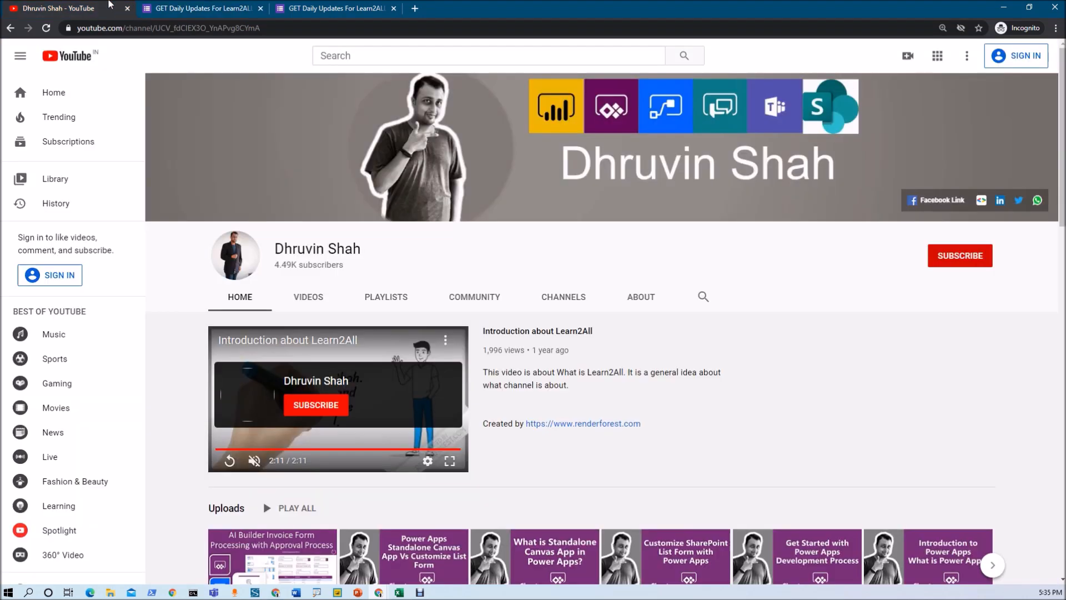